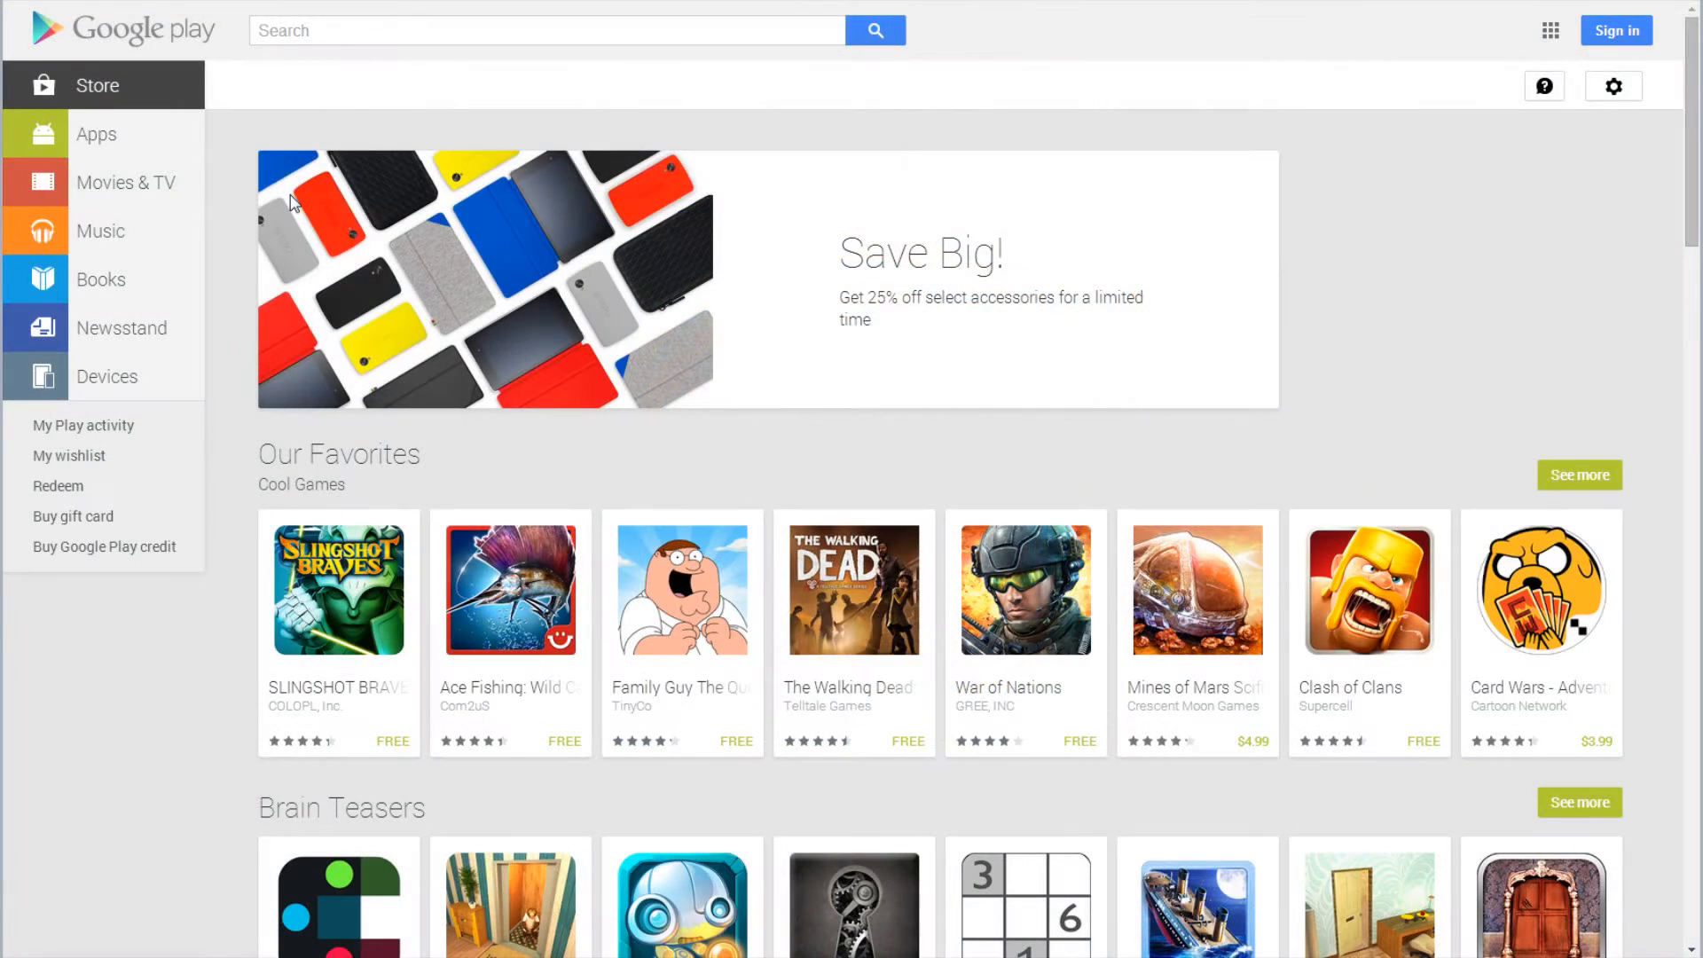
Search the store for 'pba flex claims' and open the PBA Flex Claims listing.
{"action": "left_click", "coordinate": [542, 30]}
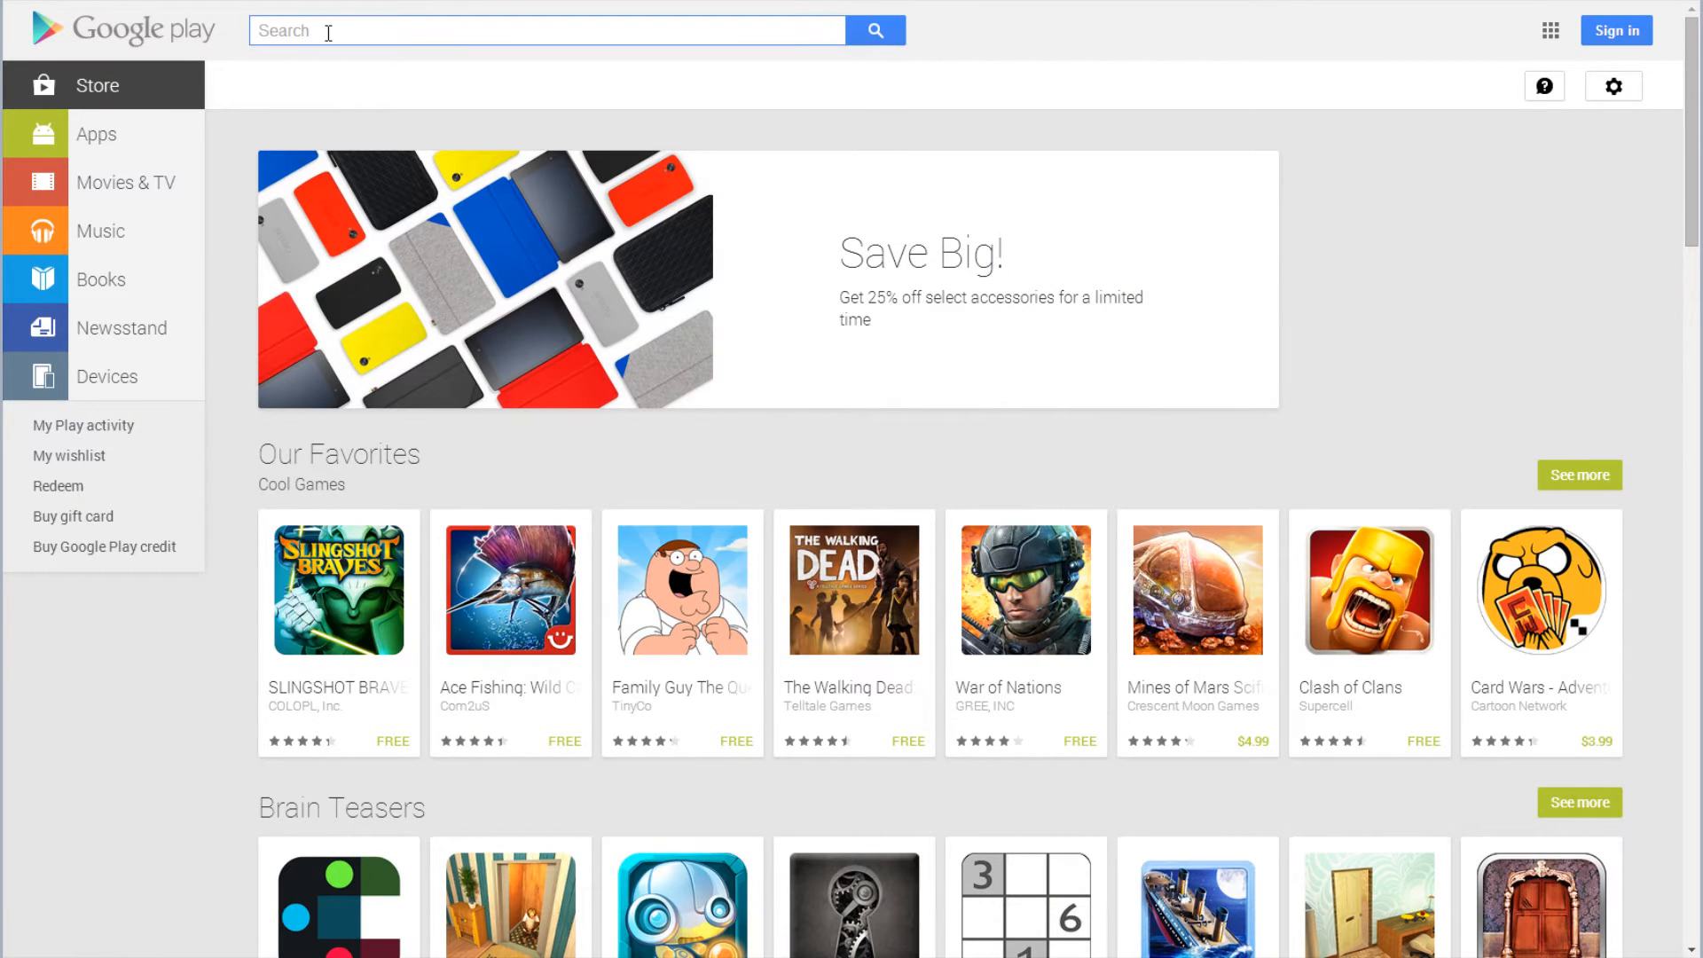
{"action": "type", "text": "pba"}
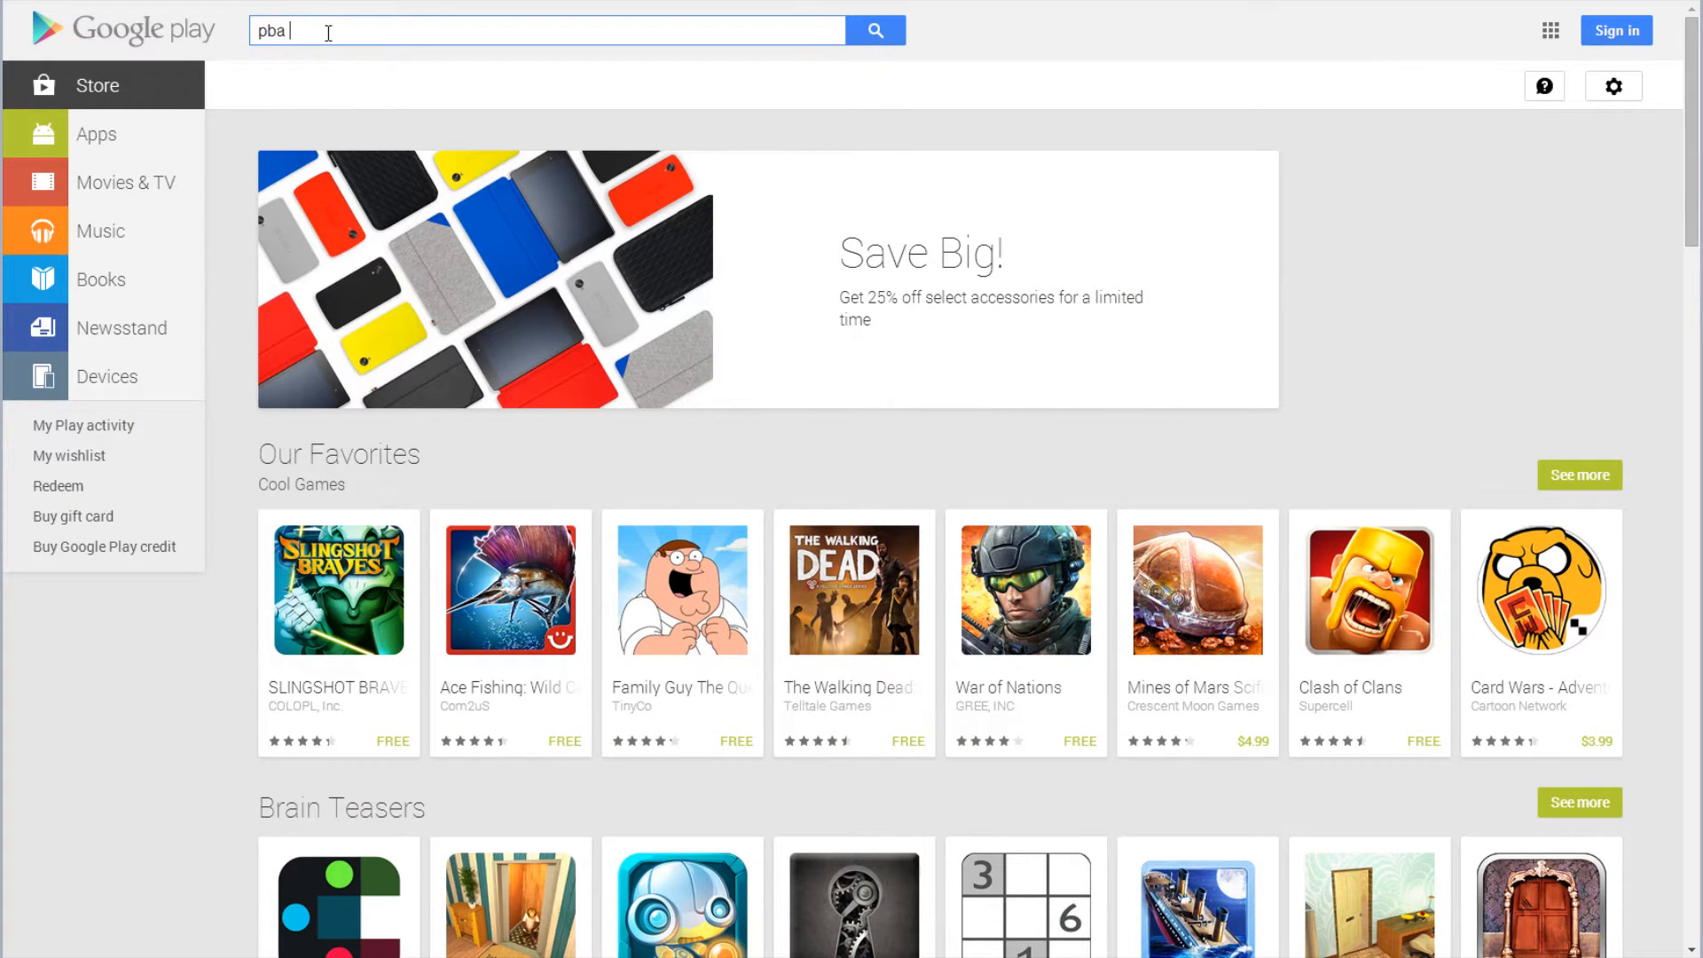
{"action": "type", "text": "flex claims"}
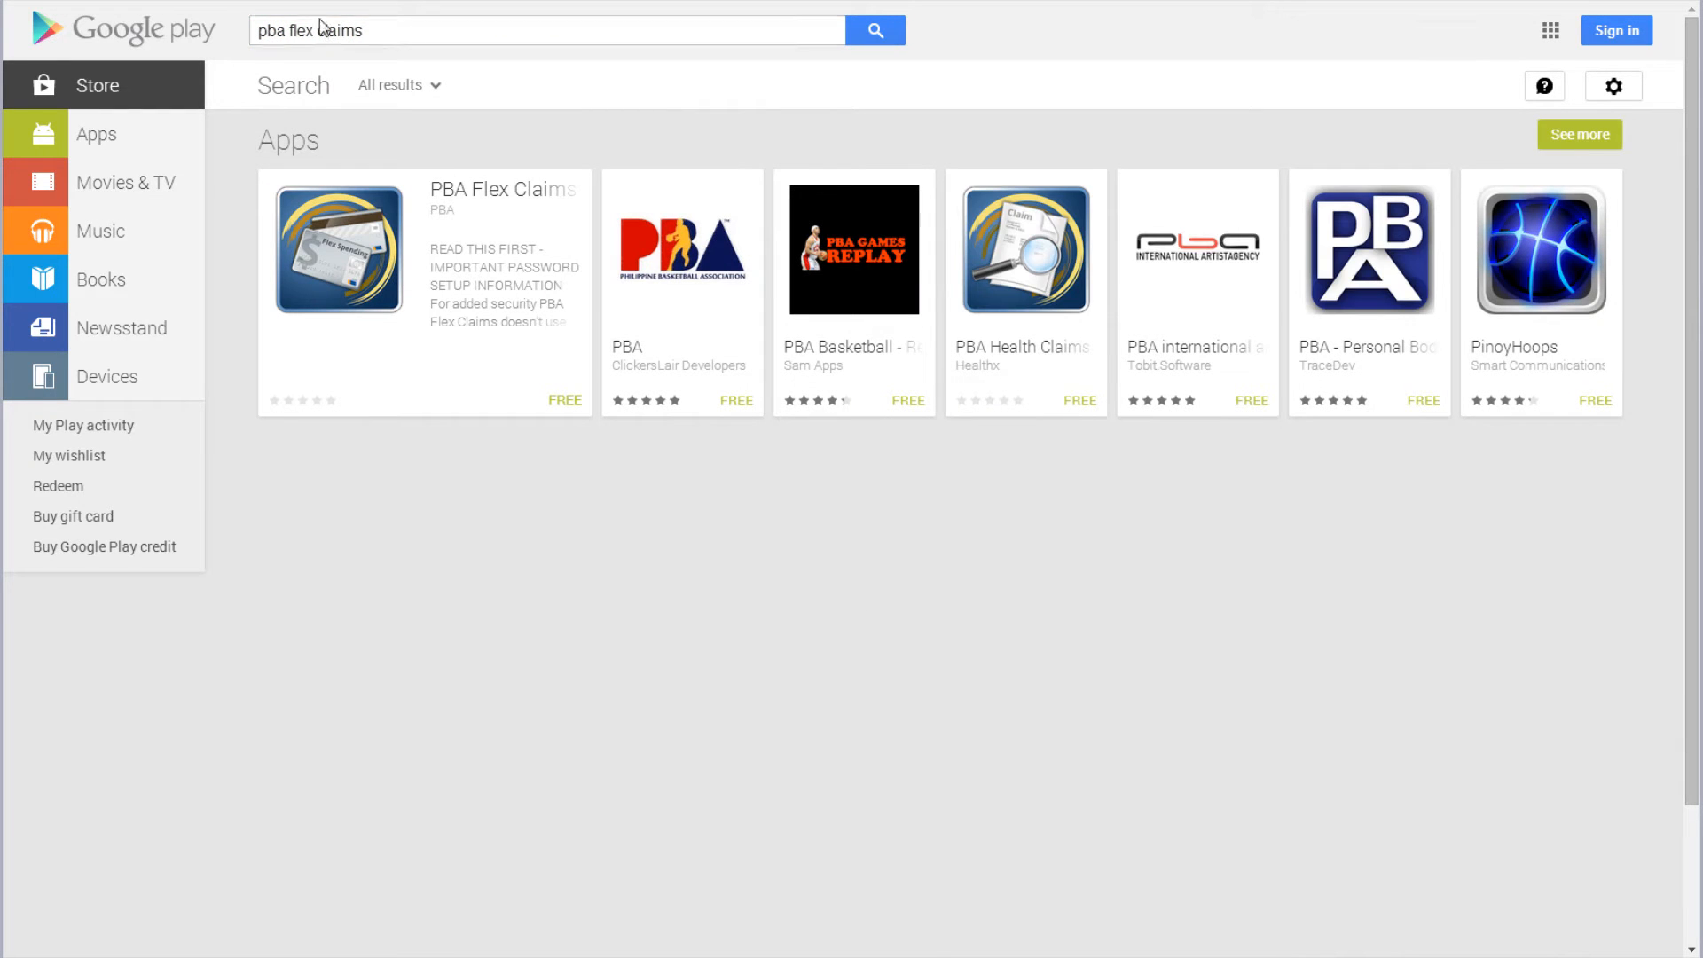
{"action": "left_click", "coordinate": [337, 248]}
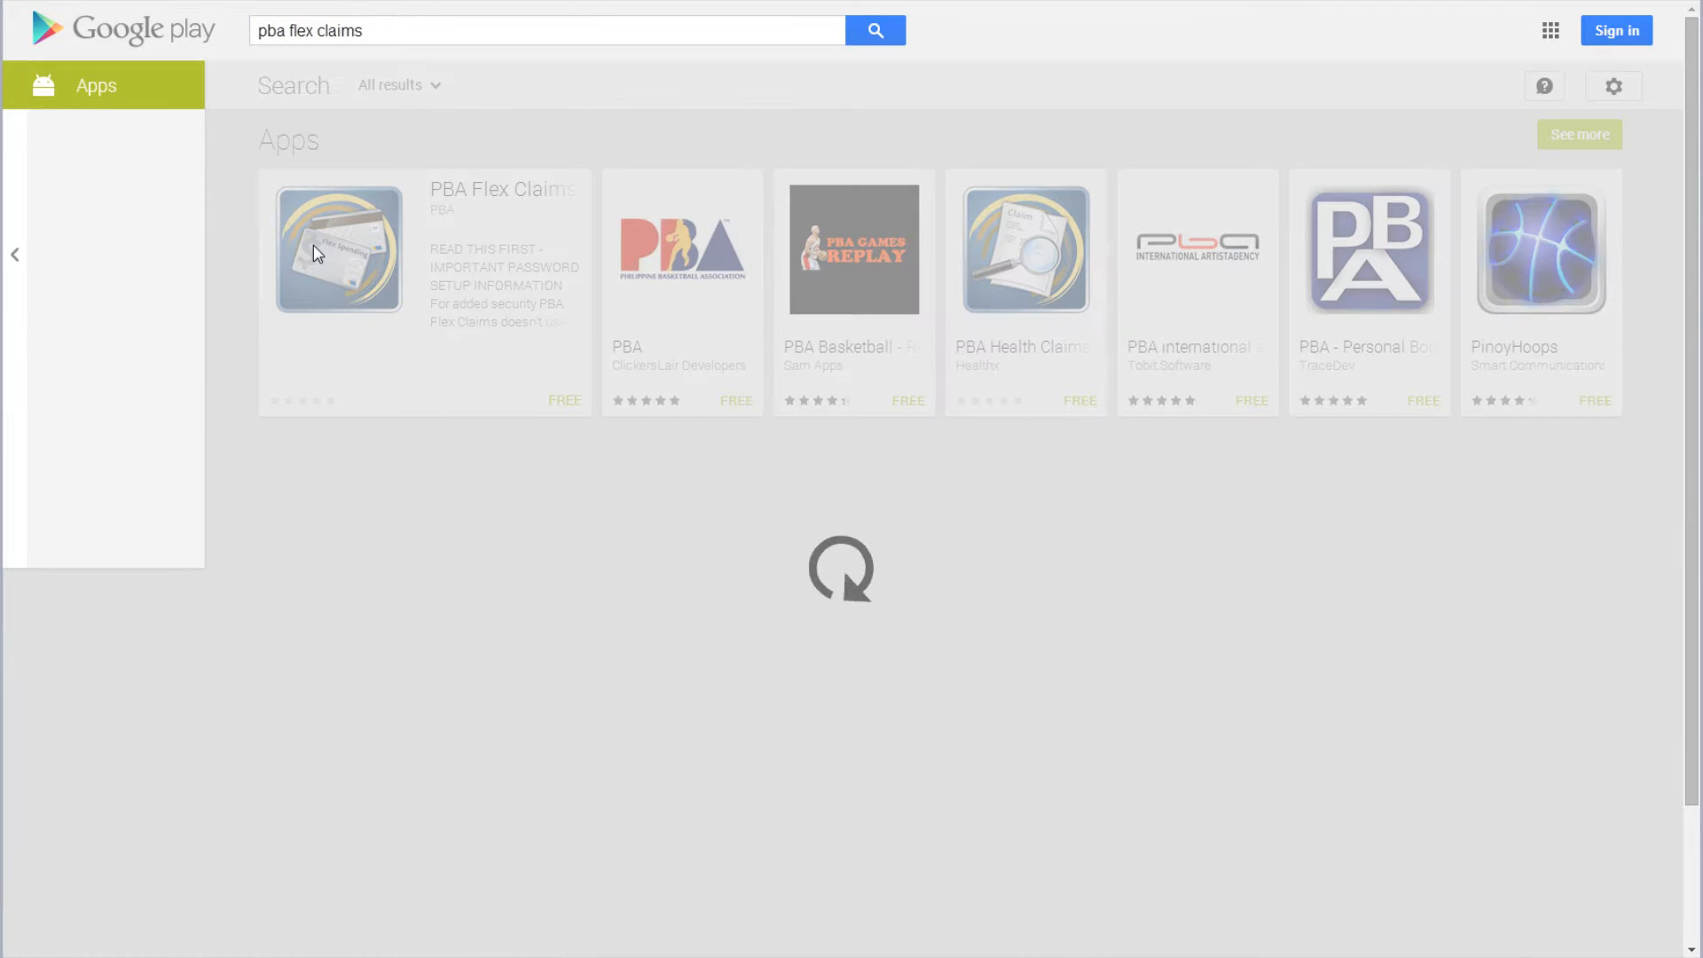
{"action": "left_click", "coordinate": [337, 248]}
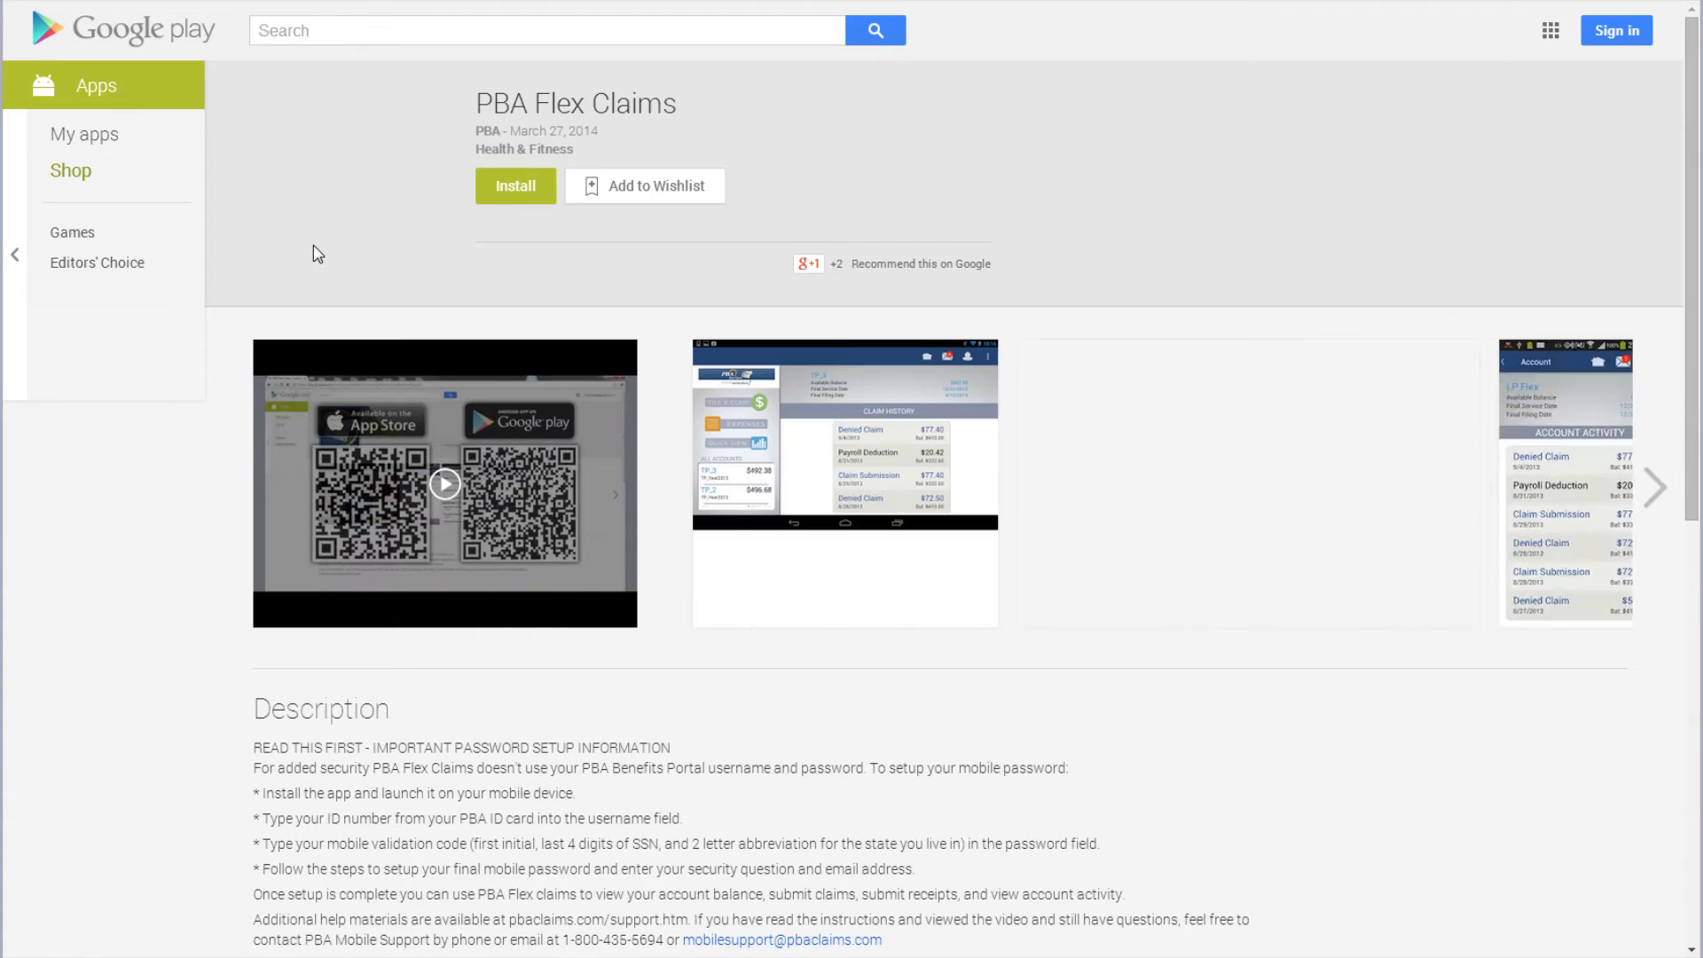
Install PBA Flex Claims so its icon appears on the emulator home screen.
{"action": "left_click", "coordinate": [444, 482]}
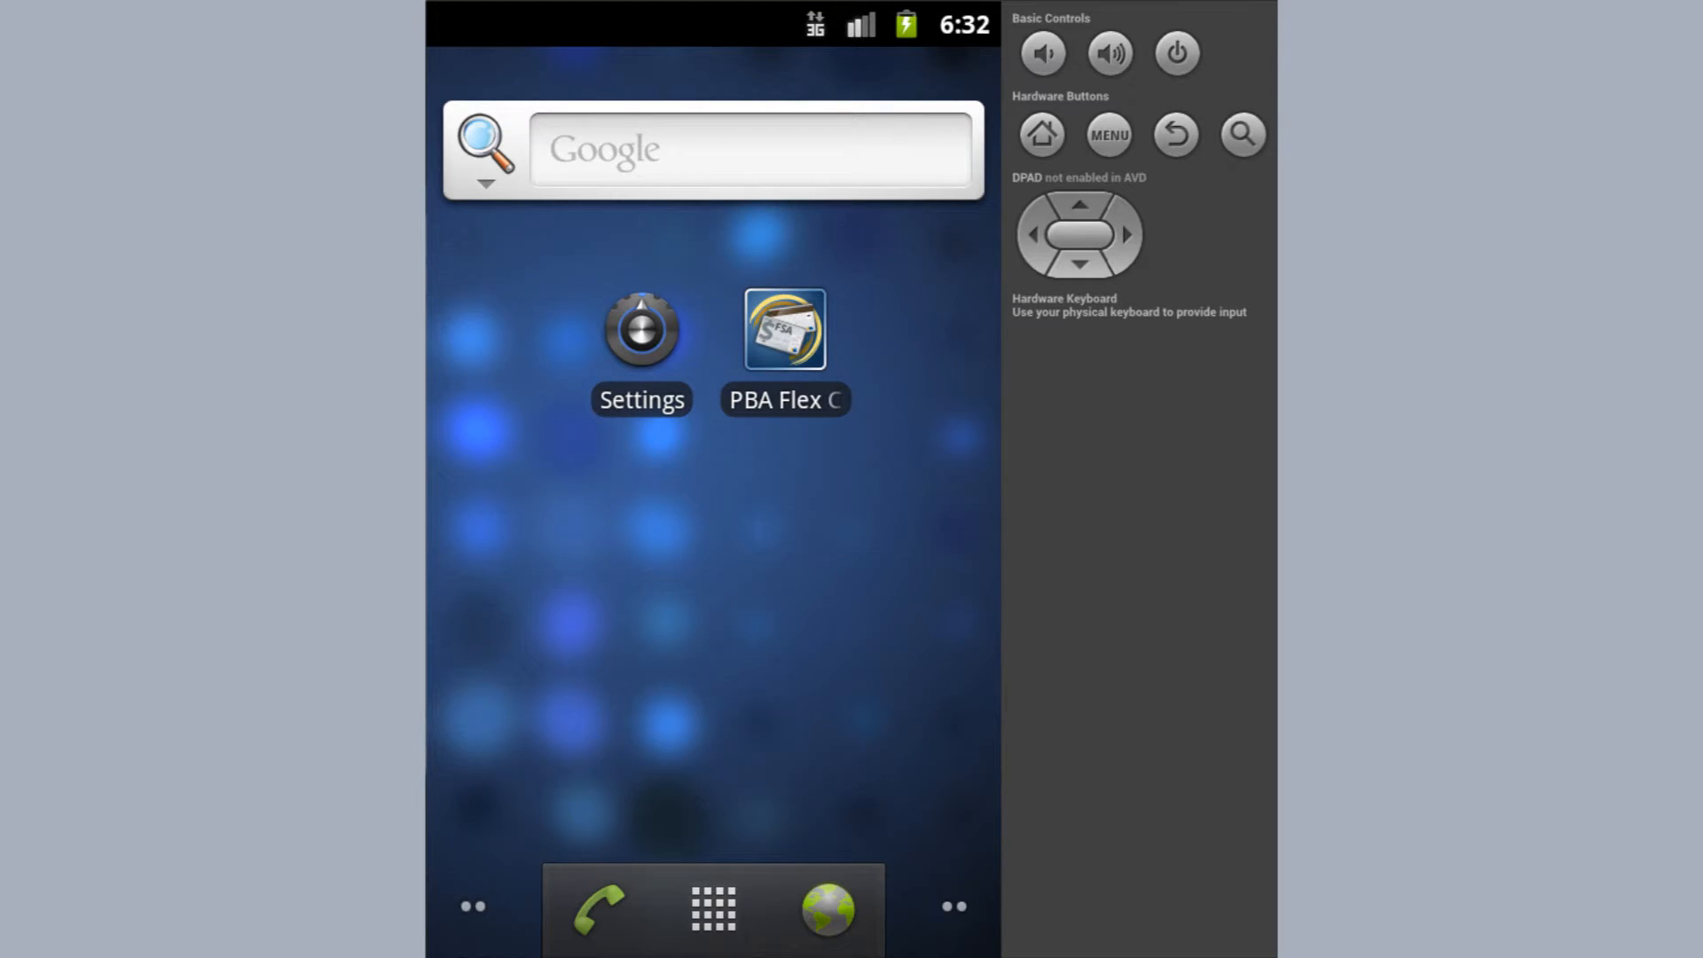
Launch PBA Flex Claims and log in with the ID number and validation code.
{"action": "left_click", "coordinate": [782, 330]}
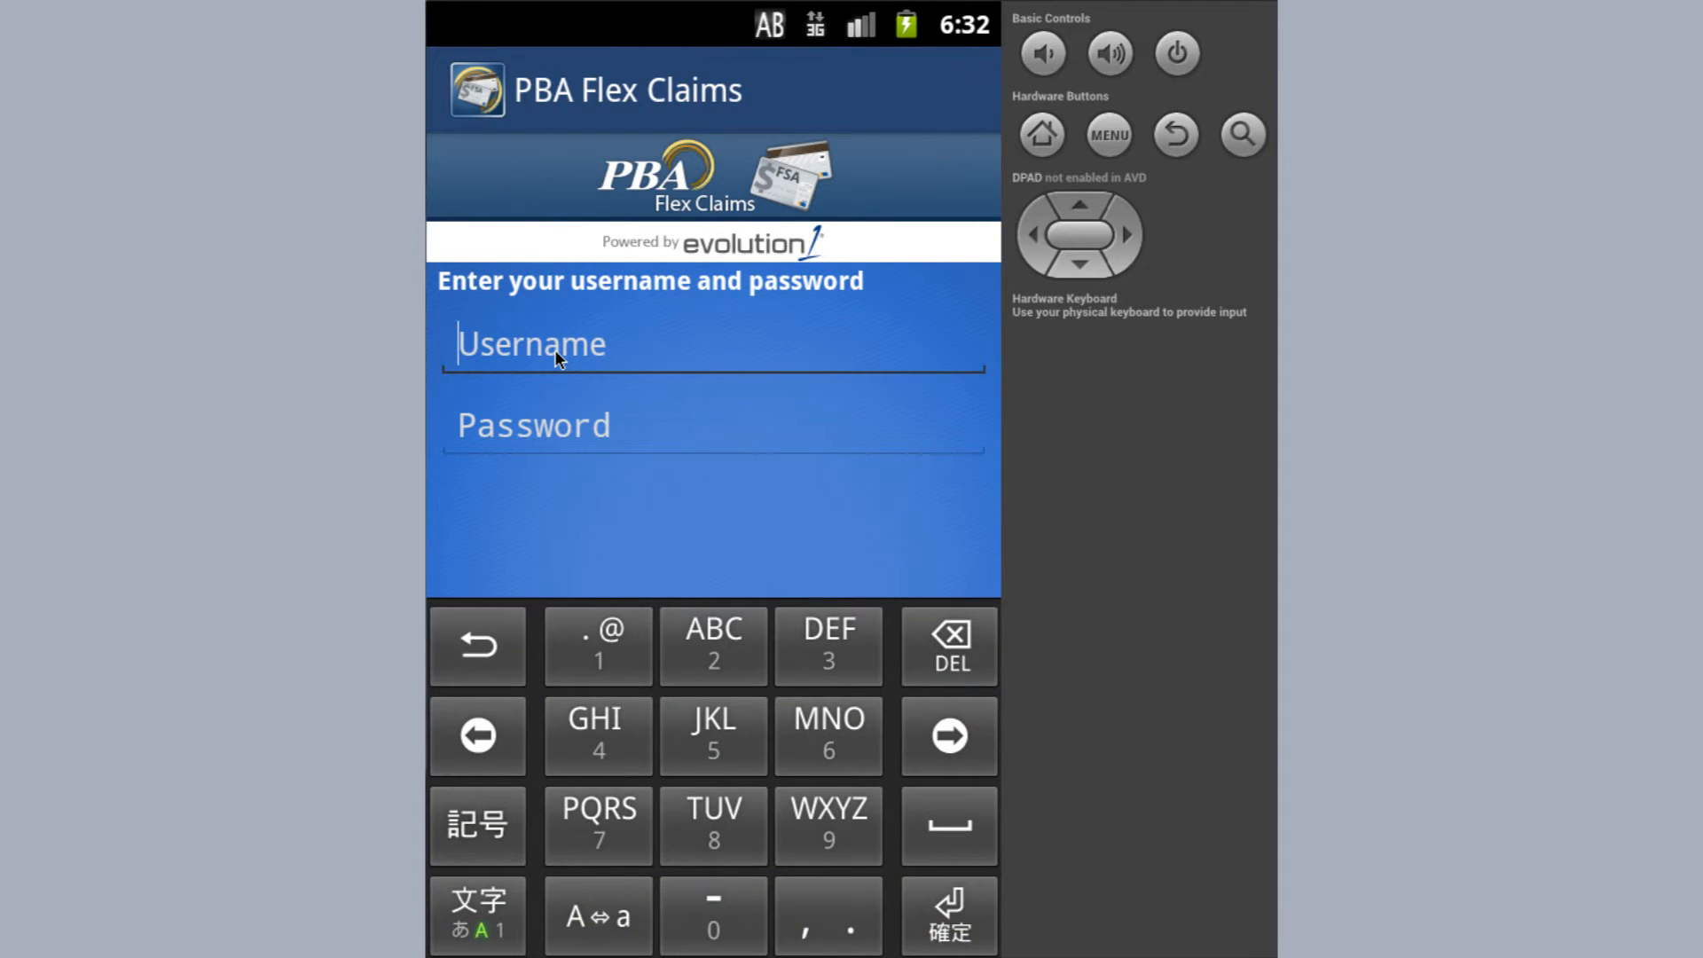
{"action": "type", "text": "985"}
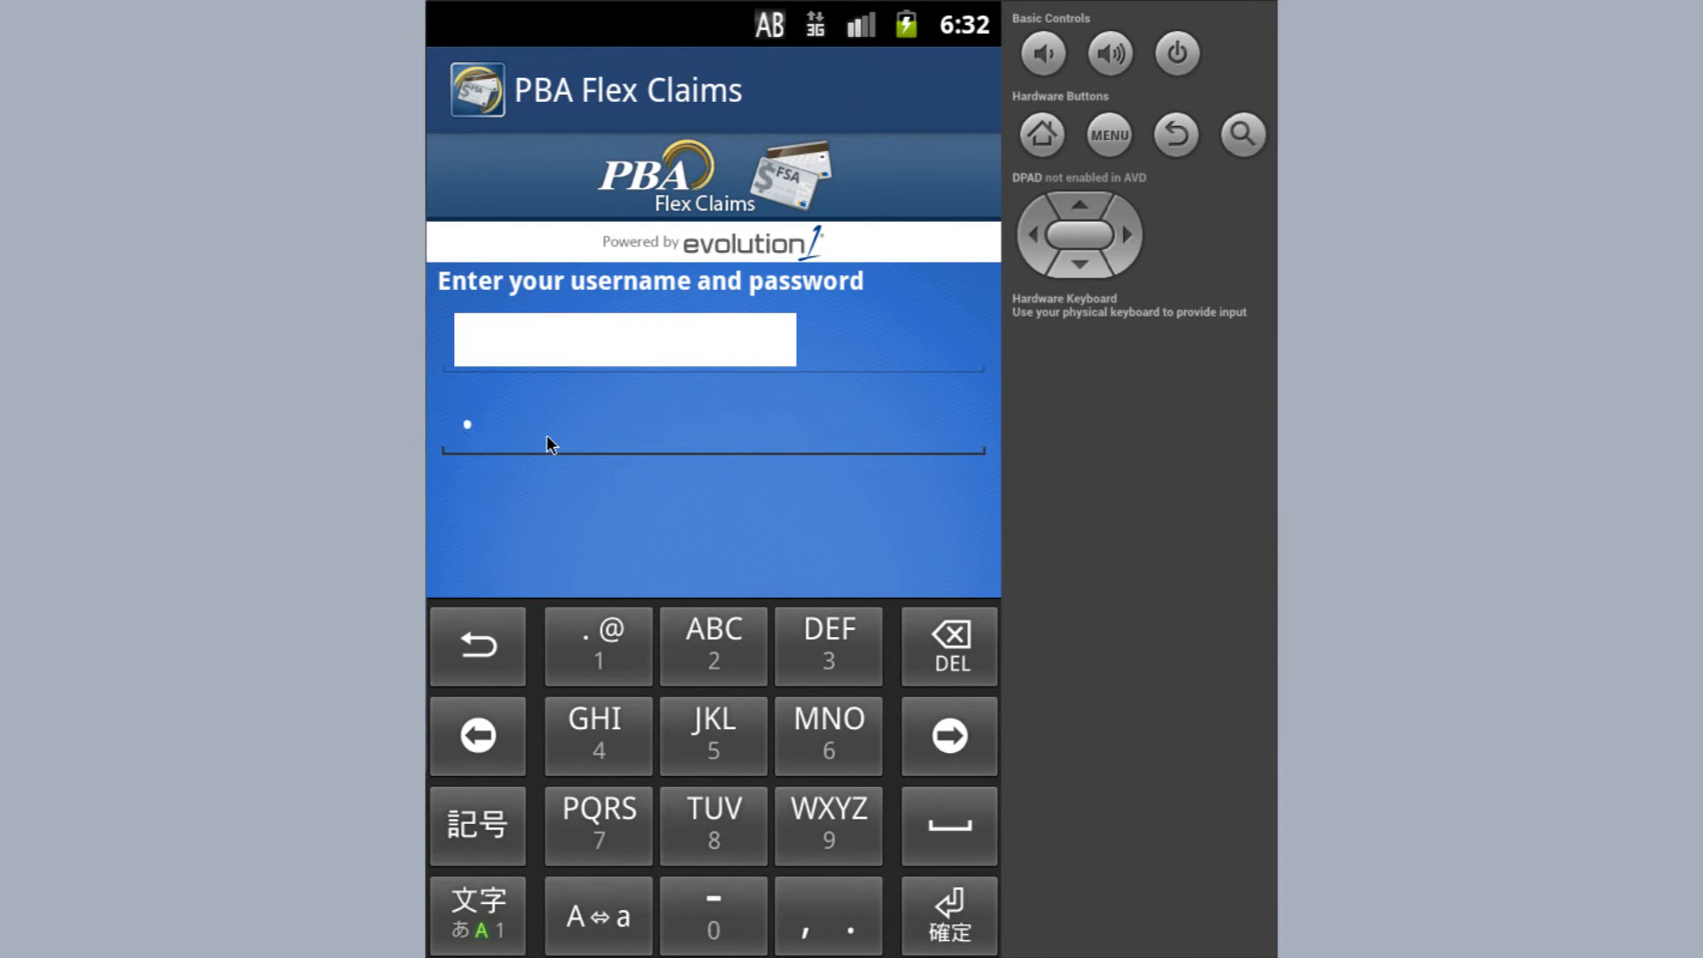
{"action": "left_click", "coordinate": [596, 735]}
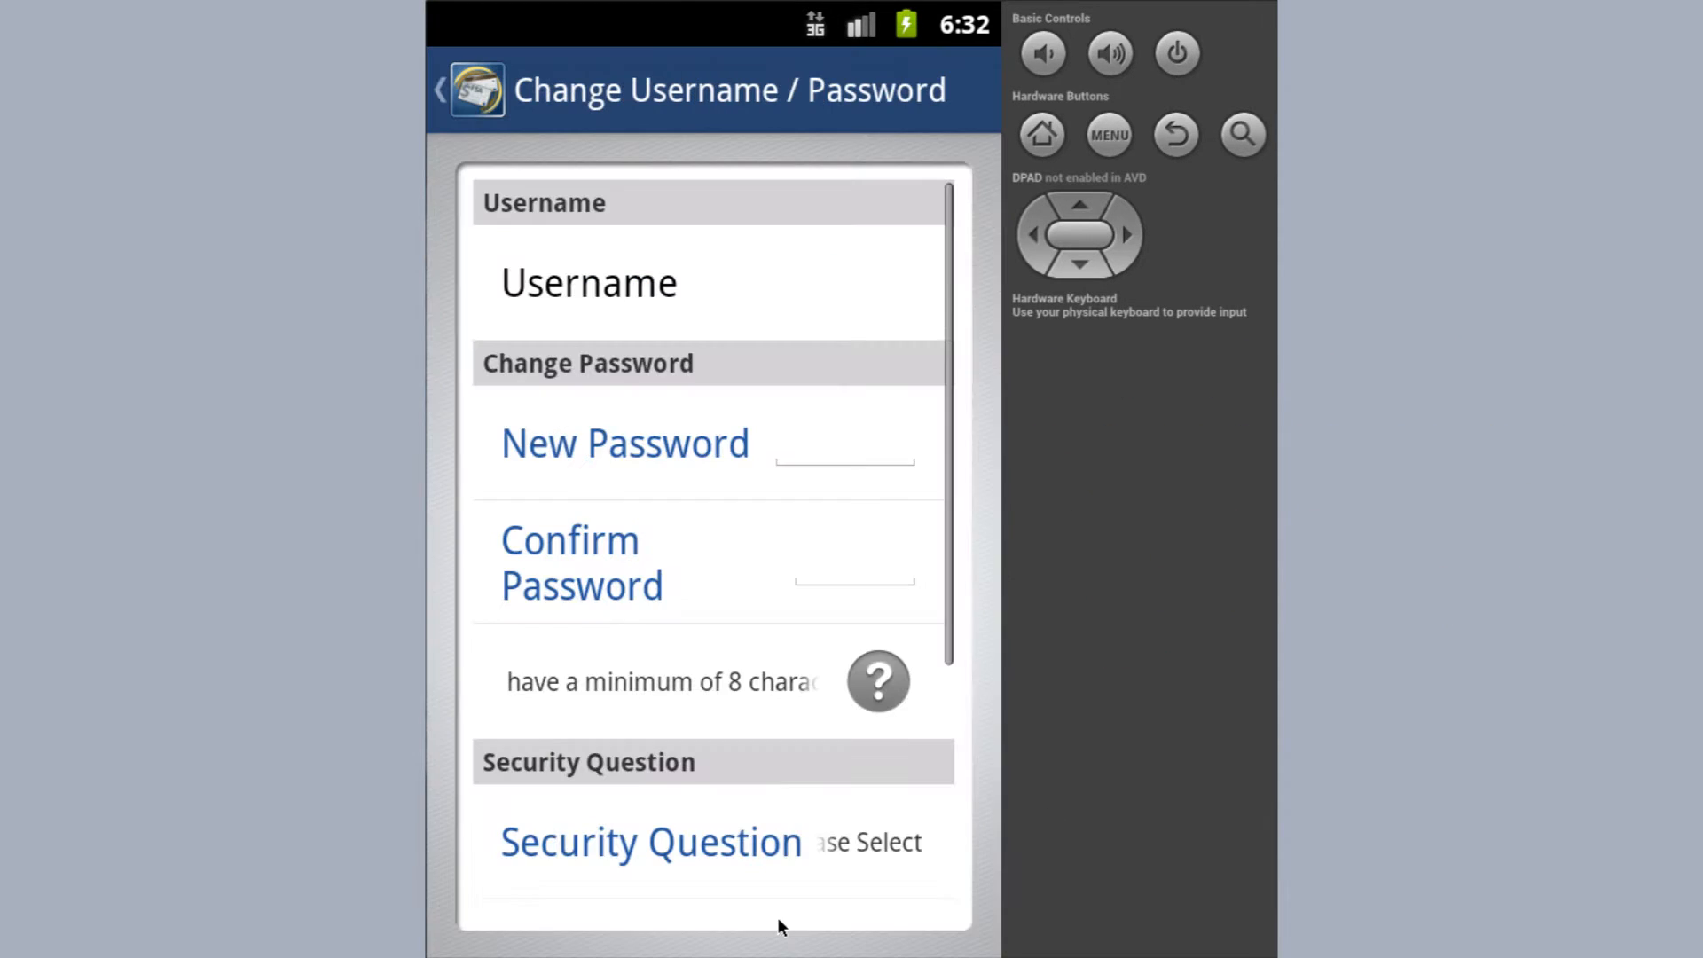
Enter the new mobile password, review the password requirements help, and choose a security question.
{"action": "left_click", "coordinate": [844, 442]}
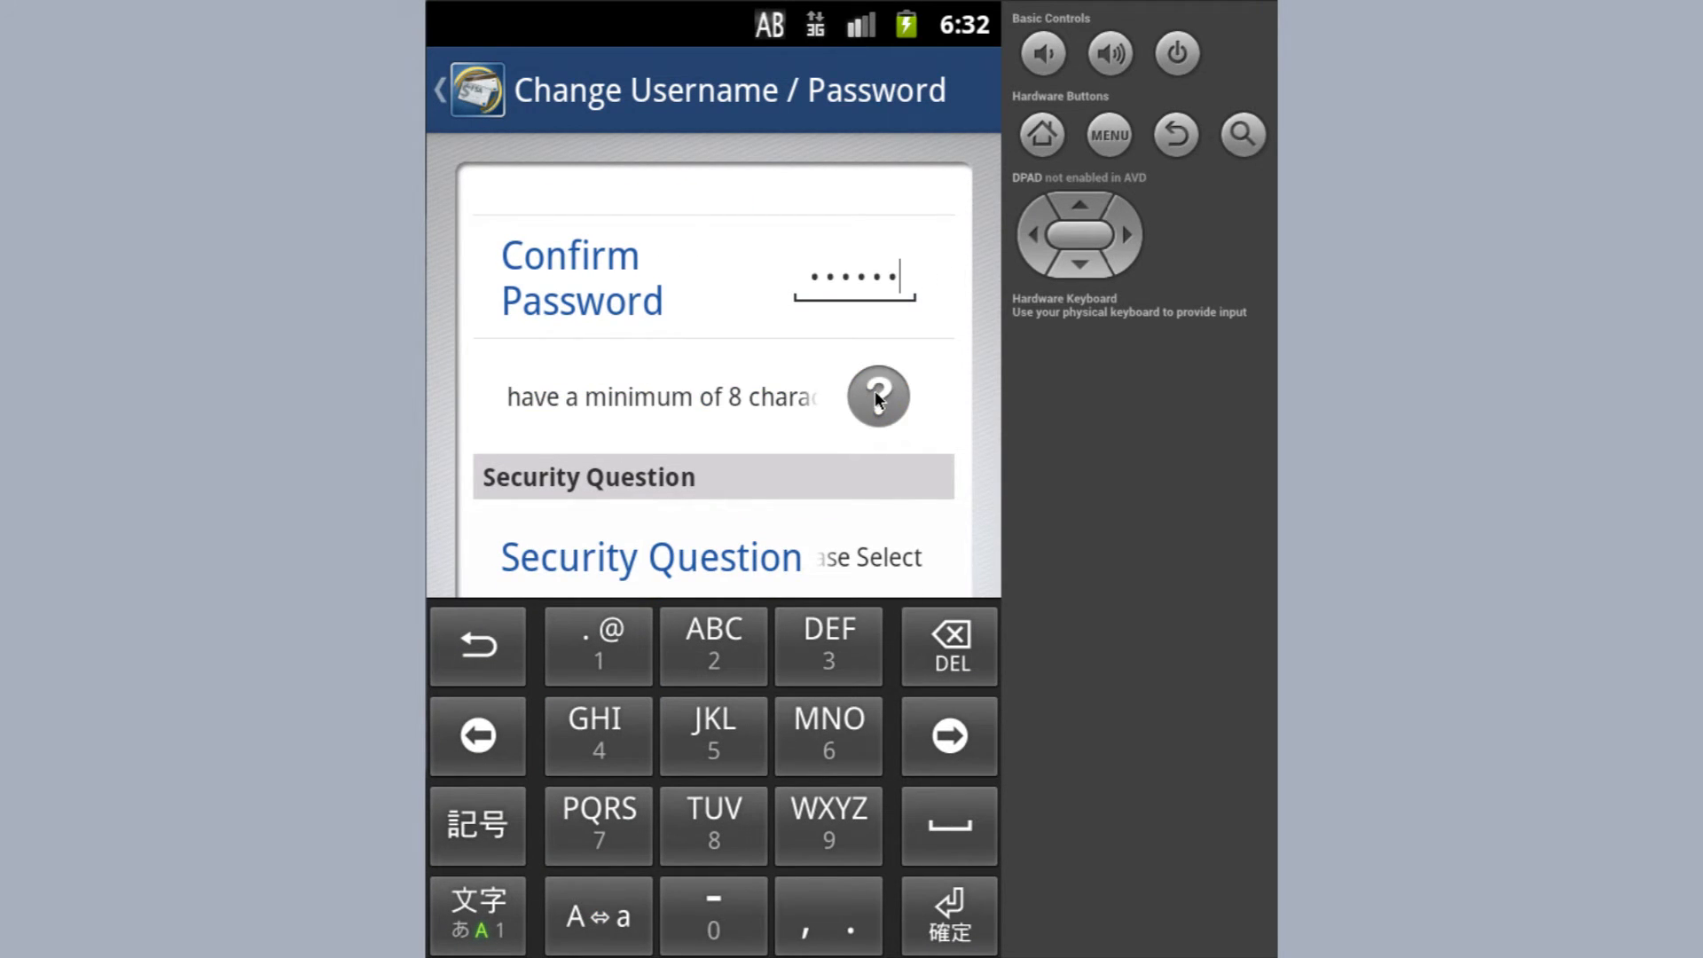
{"action": "left_click", "coordinate": [878, 395]}
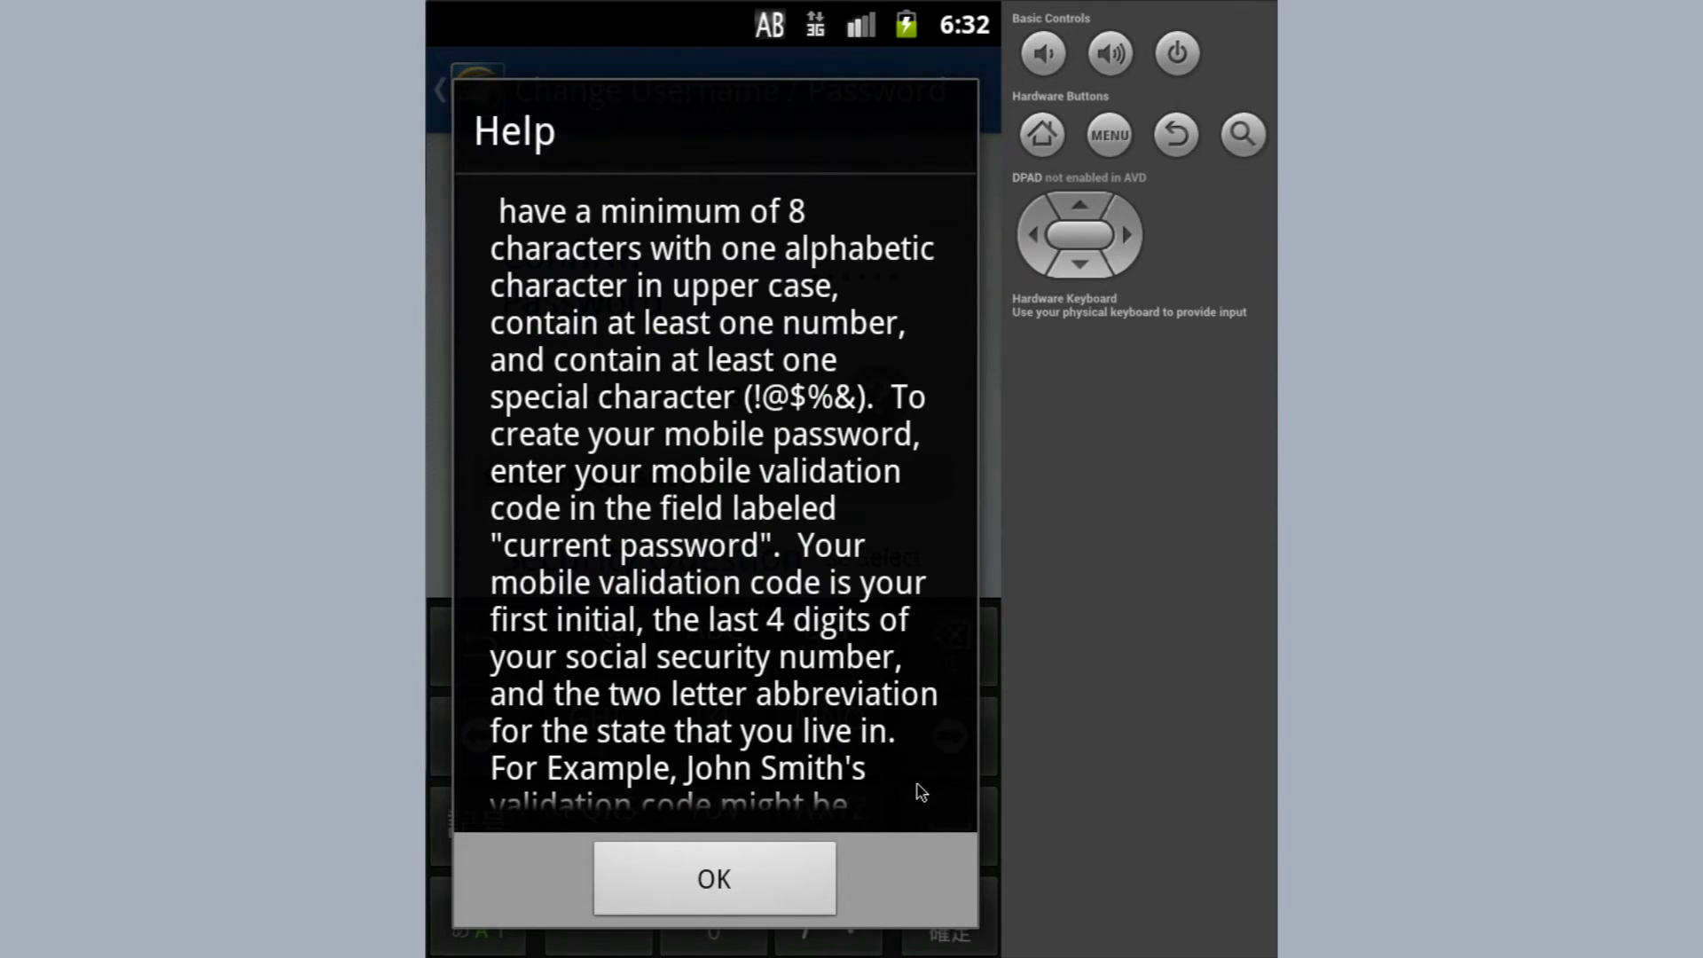
{"action": "scroll", "scroll_direction": "down", "scroll_amount": 3}
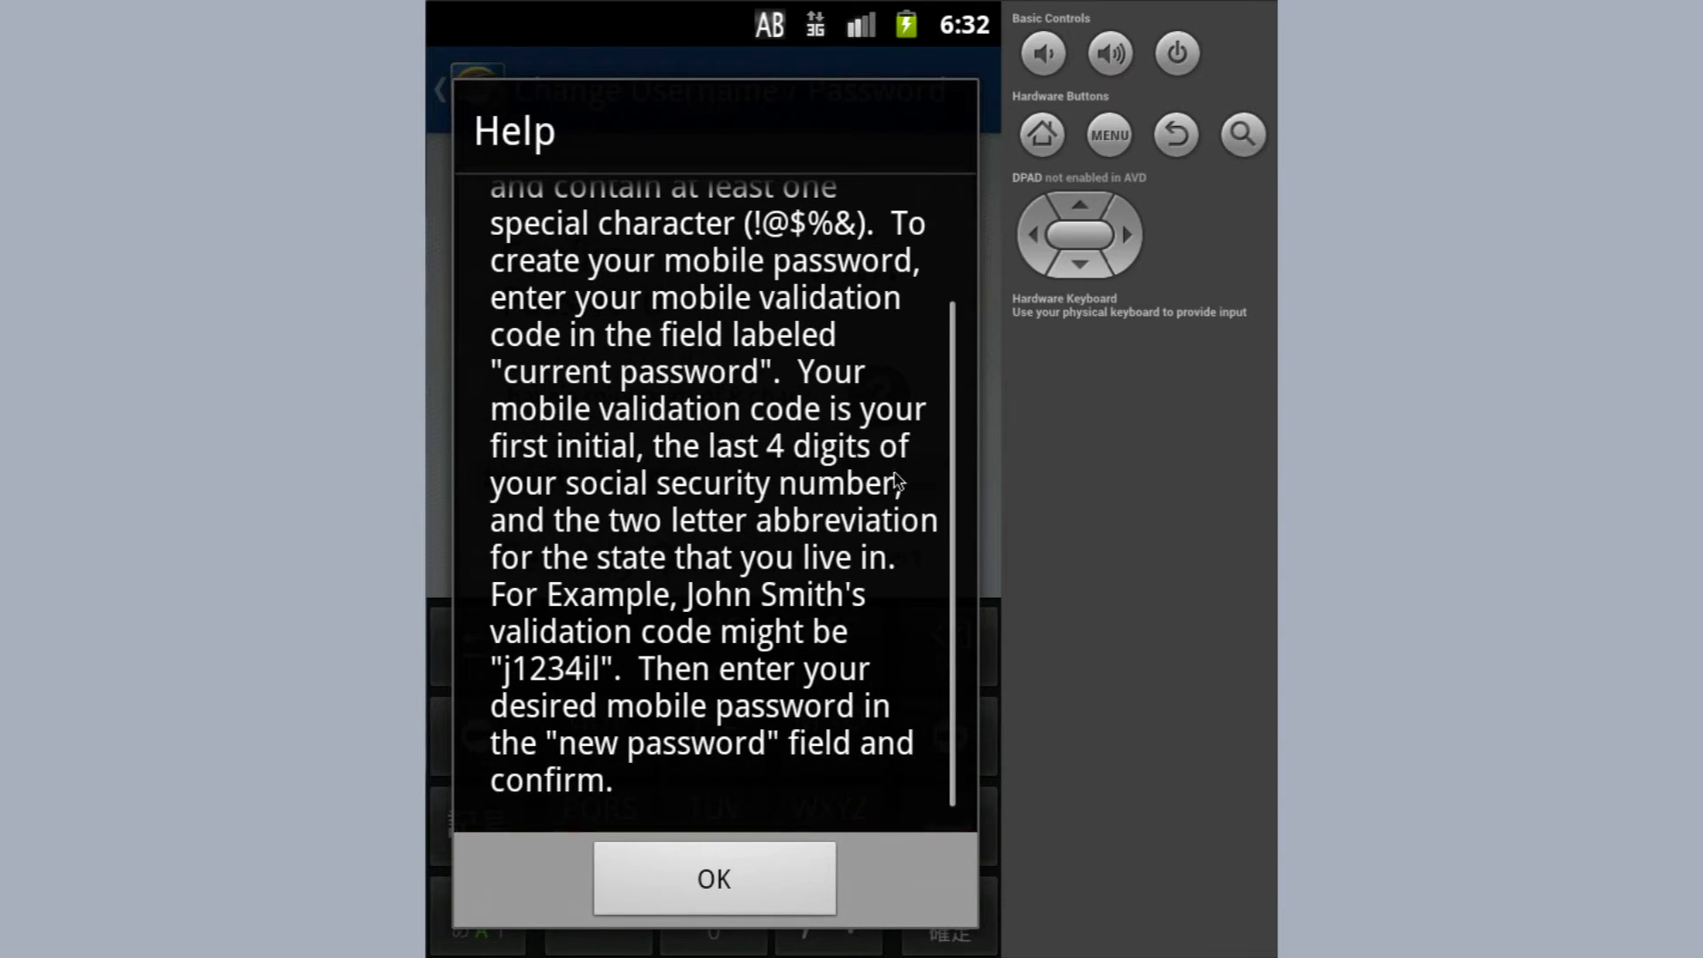
{"action": "scroll", "scroll_direction": "up", "scroll_amount": 3}
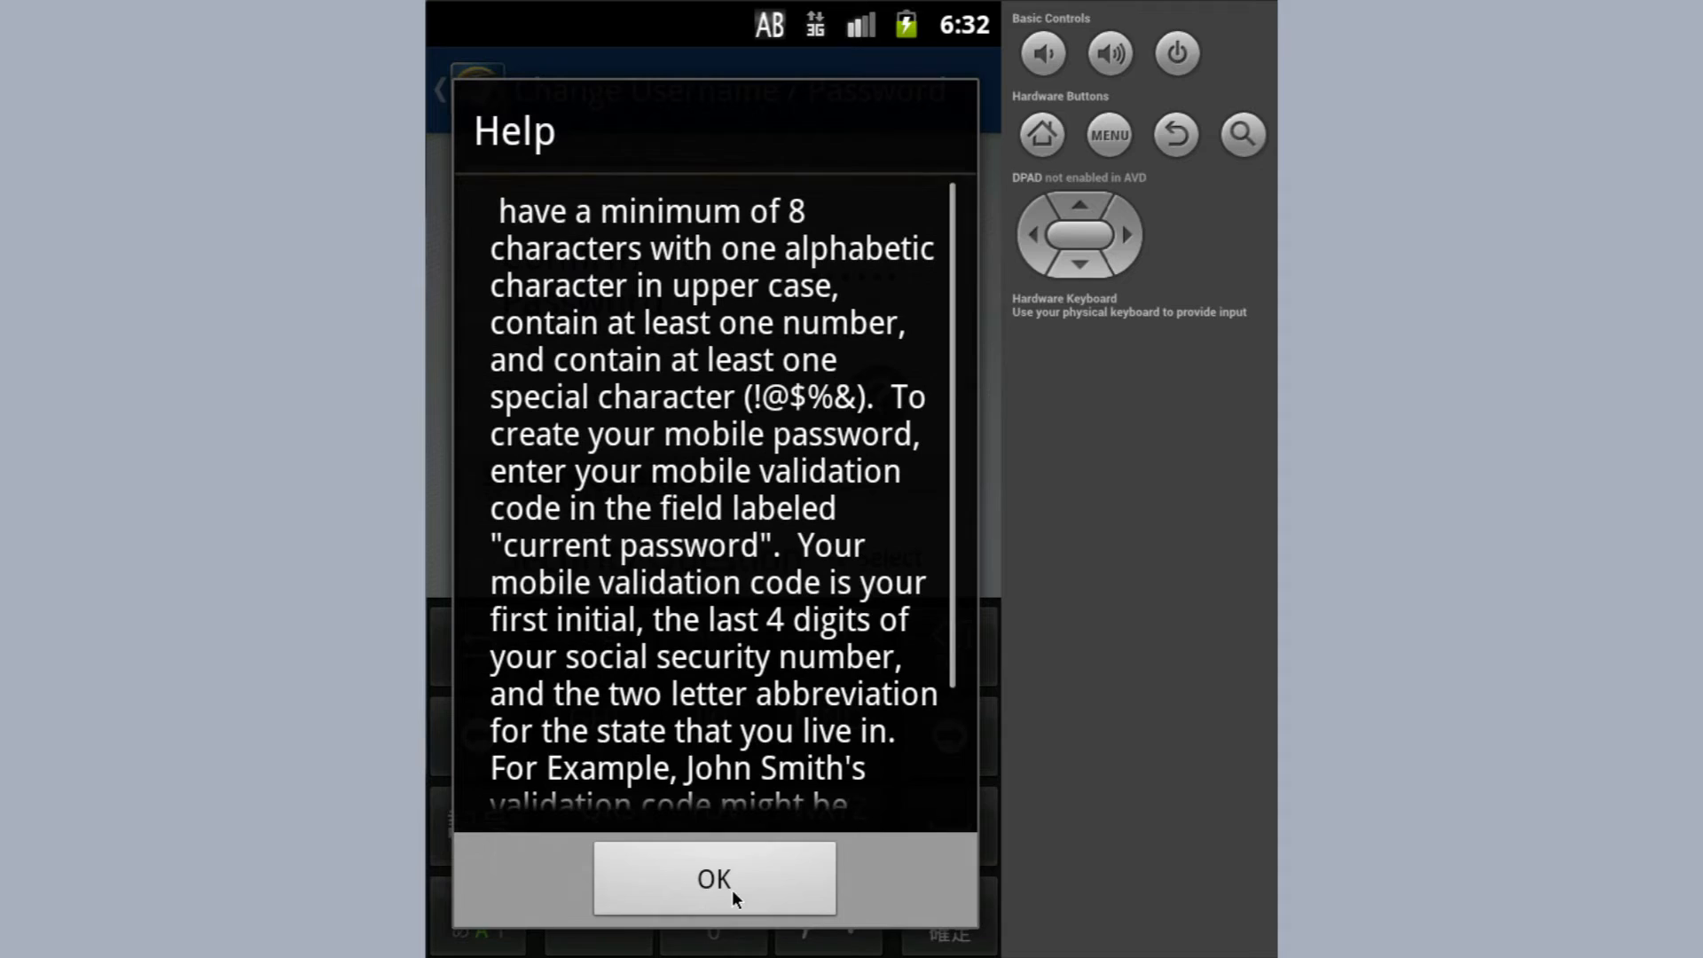
{"action": "left_click", "coordinate": [713, 878]}
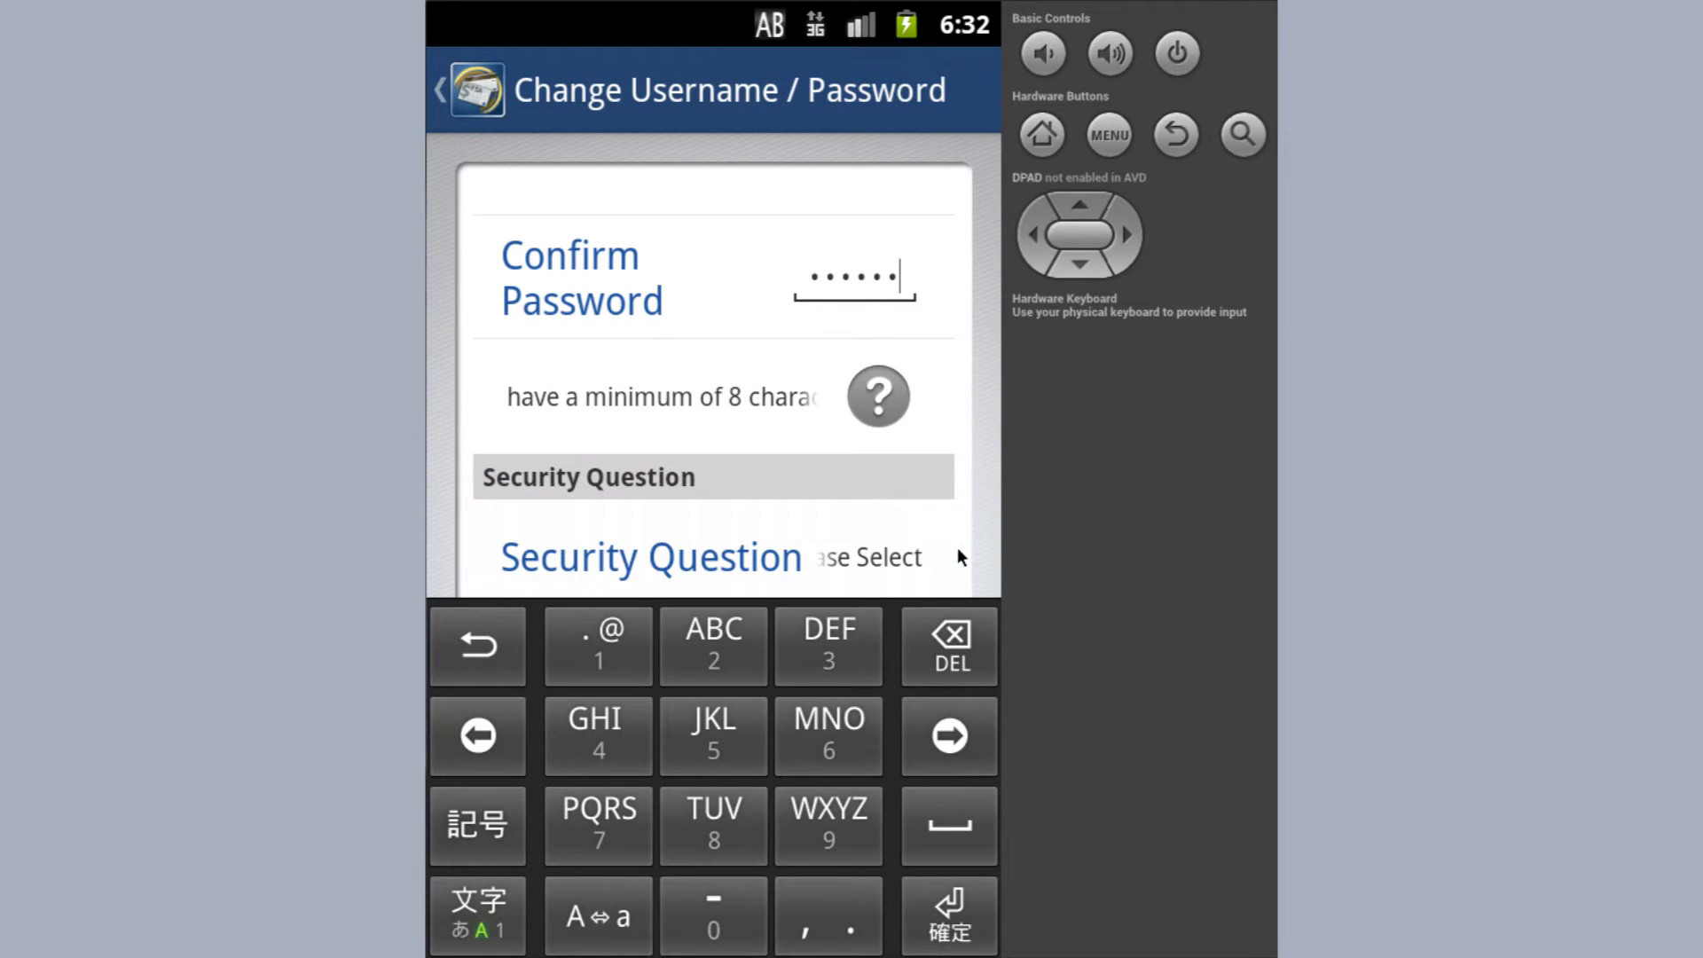
{"action": "scroll", "scroll_direction": "down", "scroll_amount": 3}
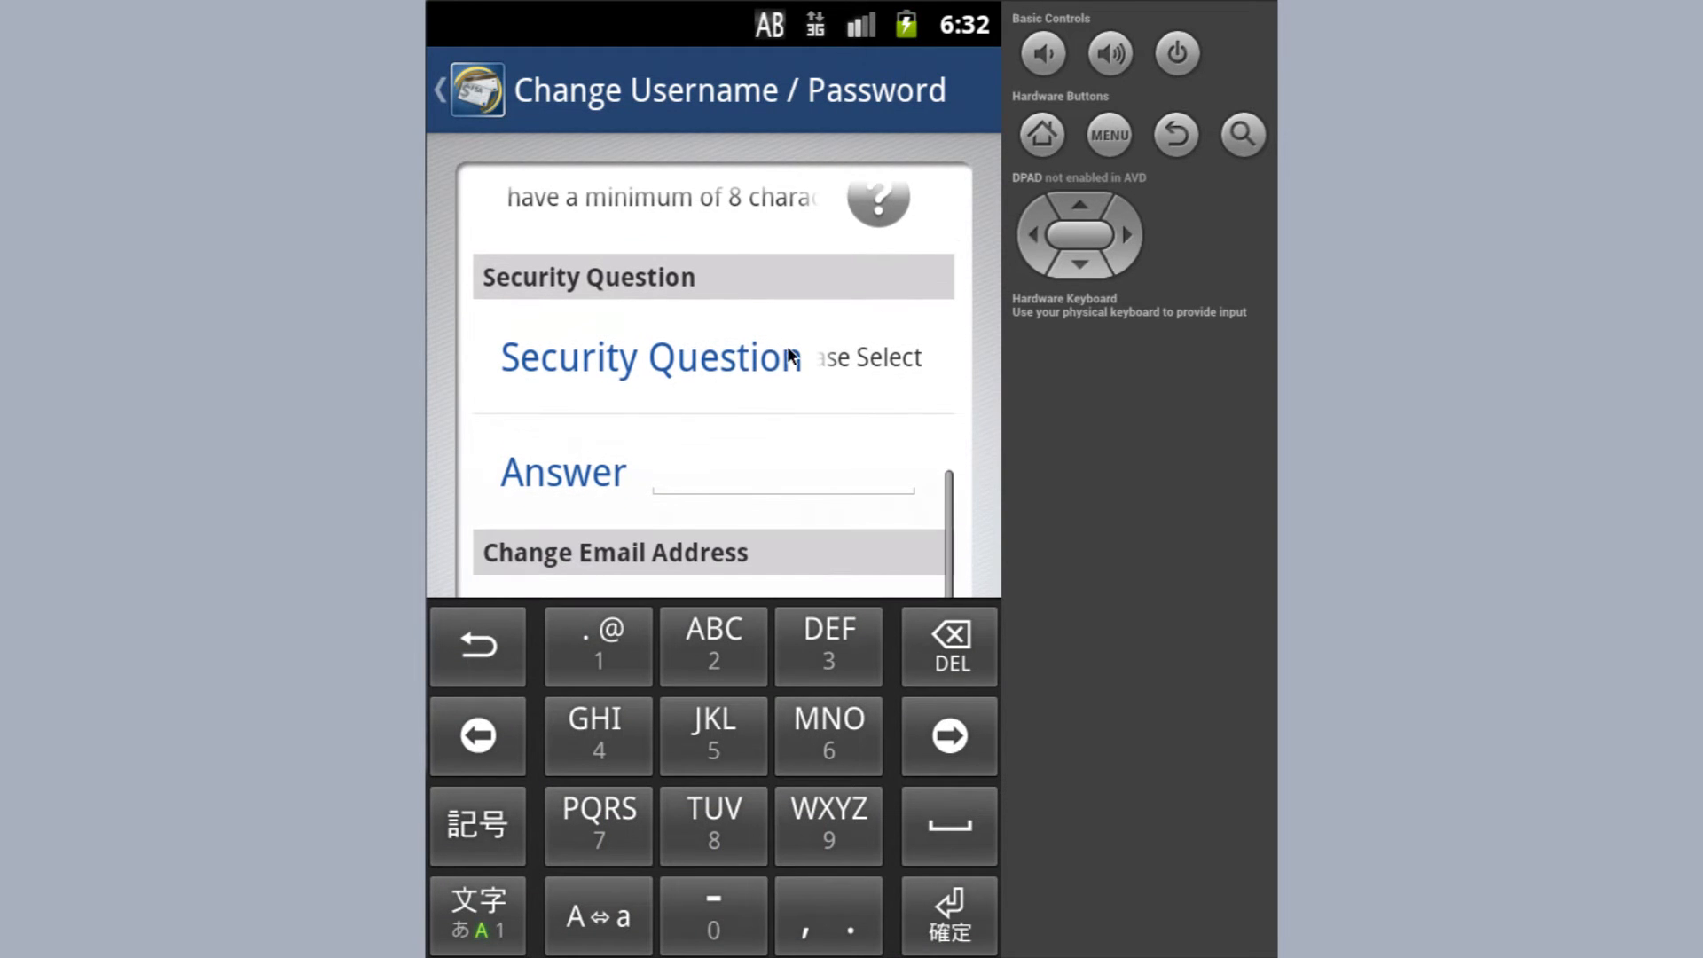
{"action": "left_click", "coordinate": [650, 356]}
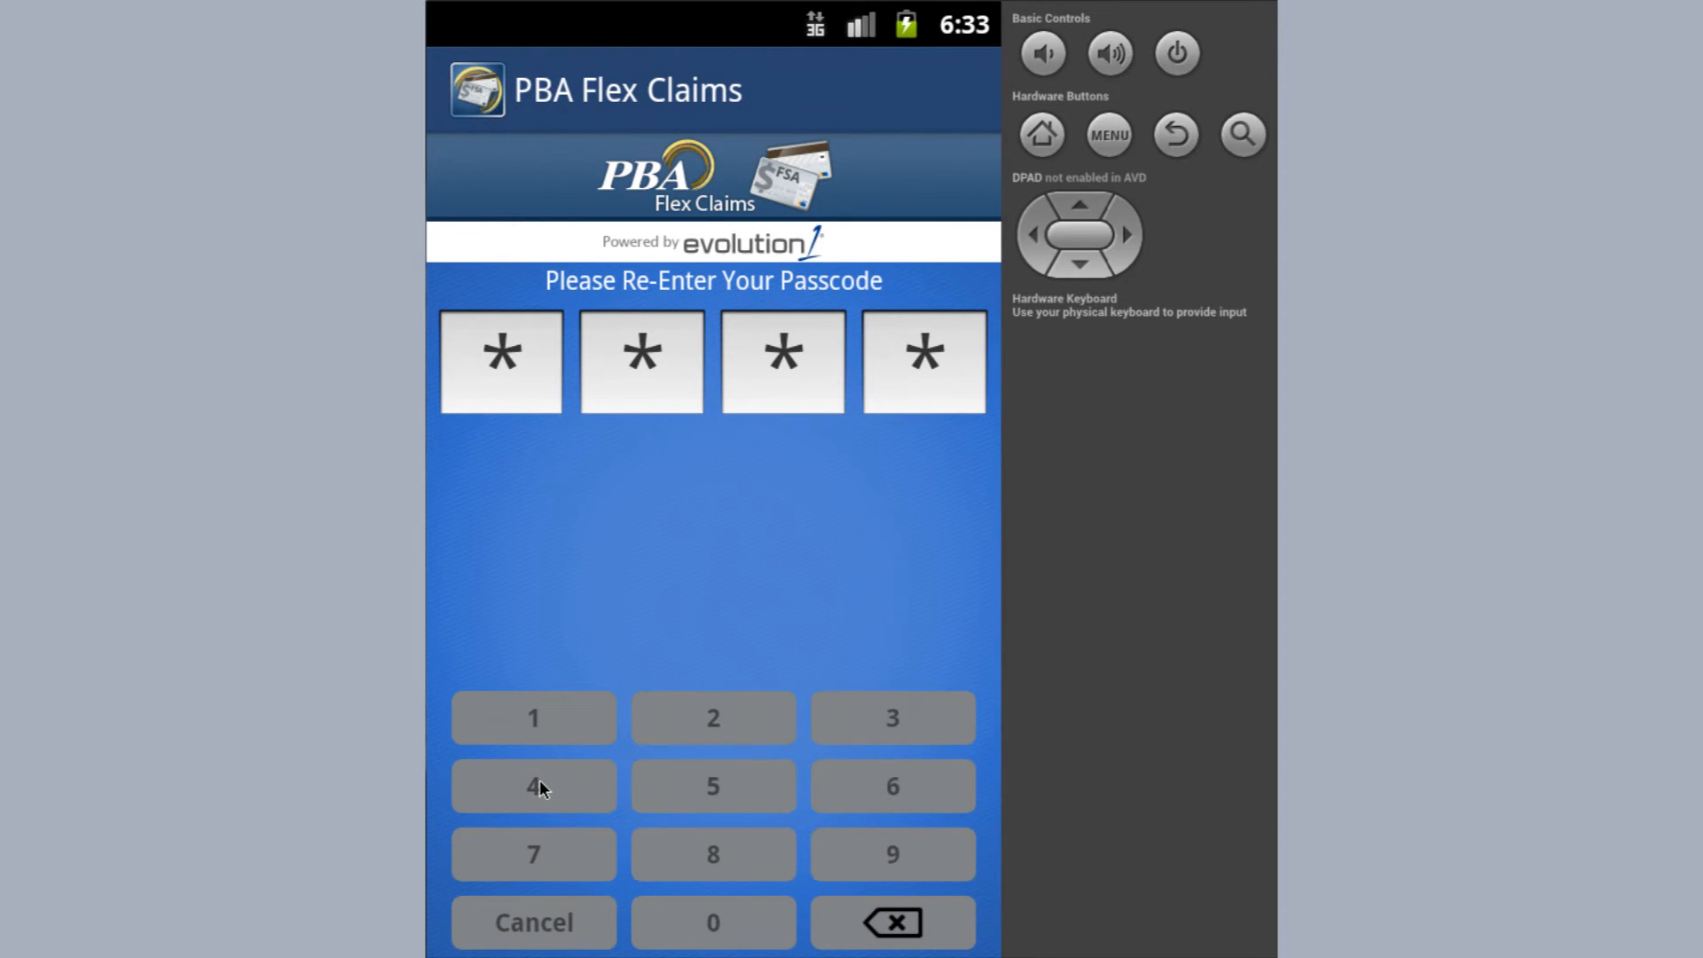
Enter the final passcode digit to reach the home screen showing 2014 Med Flex at $1,727.00.
{"action": "left_click", "coordinate": [532, 786]}
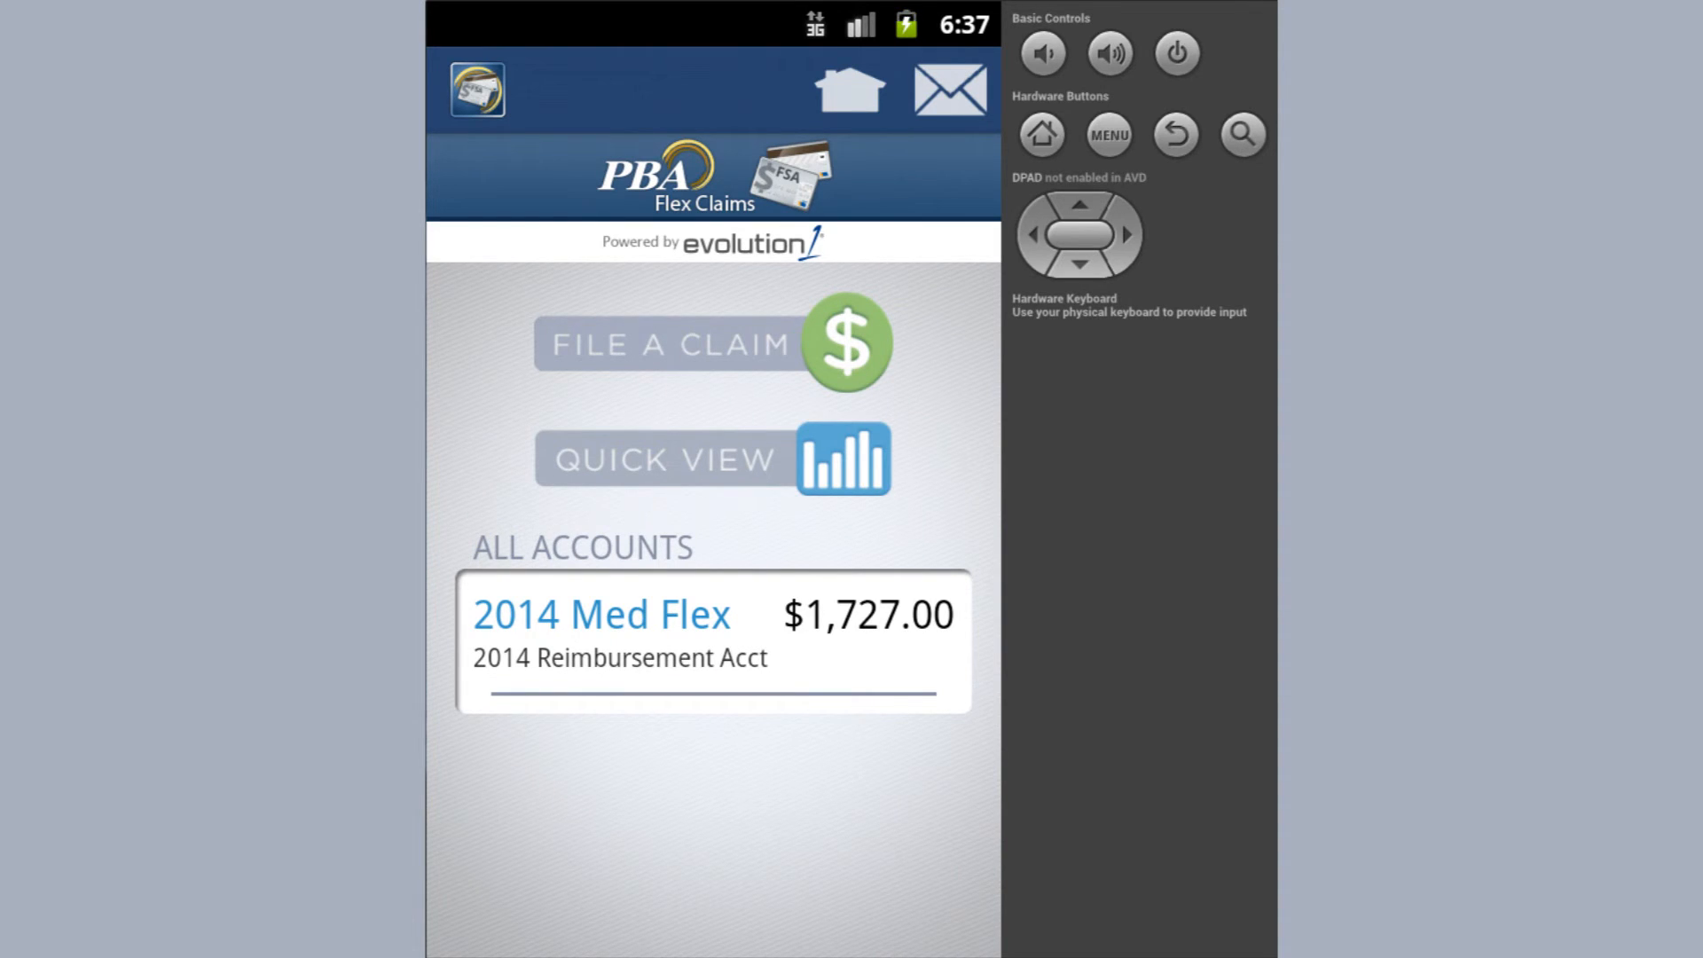
From Me > Login Information, change the mobile password again and submit, returning home.
{"action": "left_click", "coordinate": [1106, 135]}
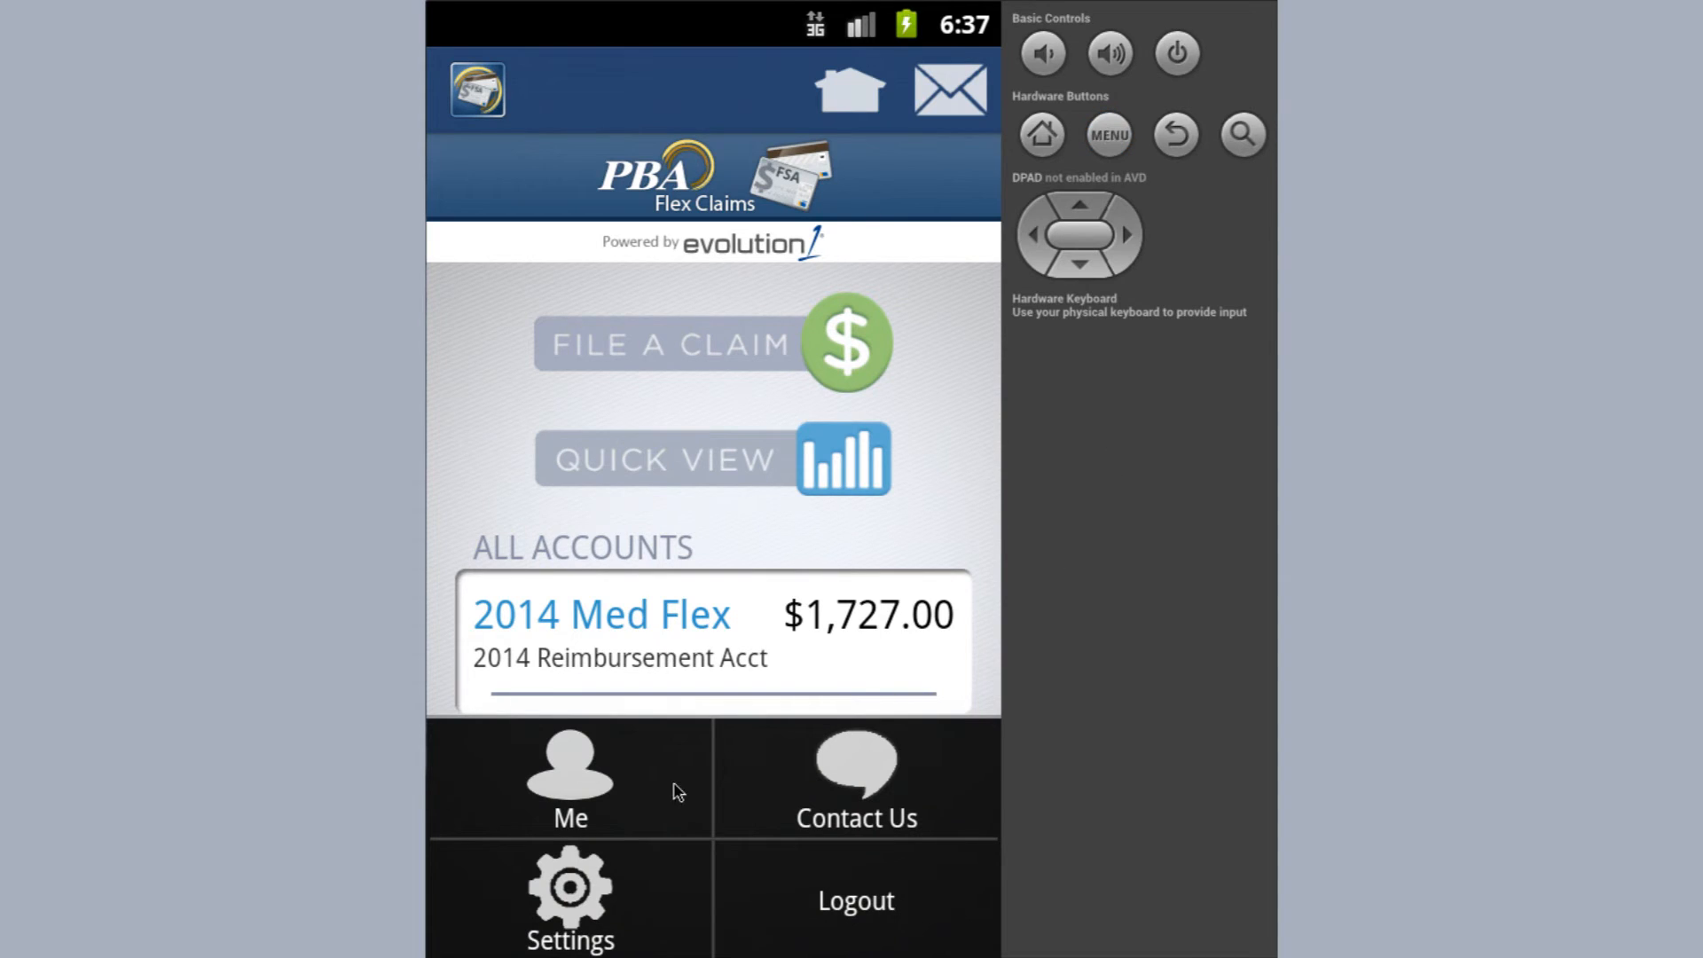
{"action": "left_click", "coordinate": [569, 777]}
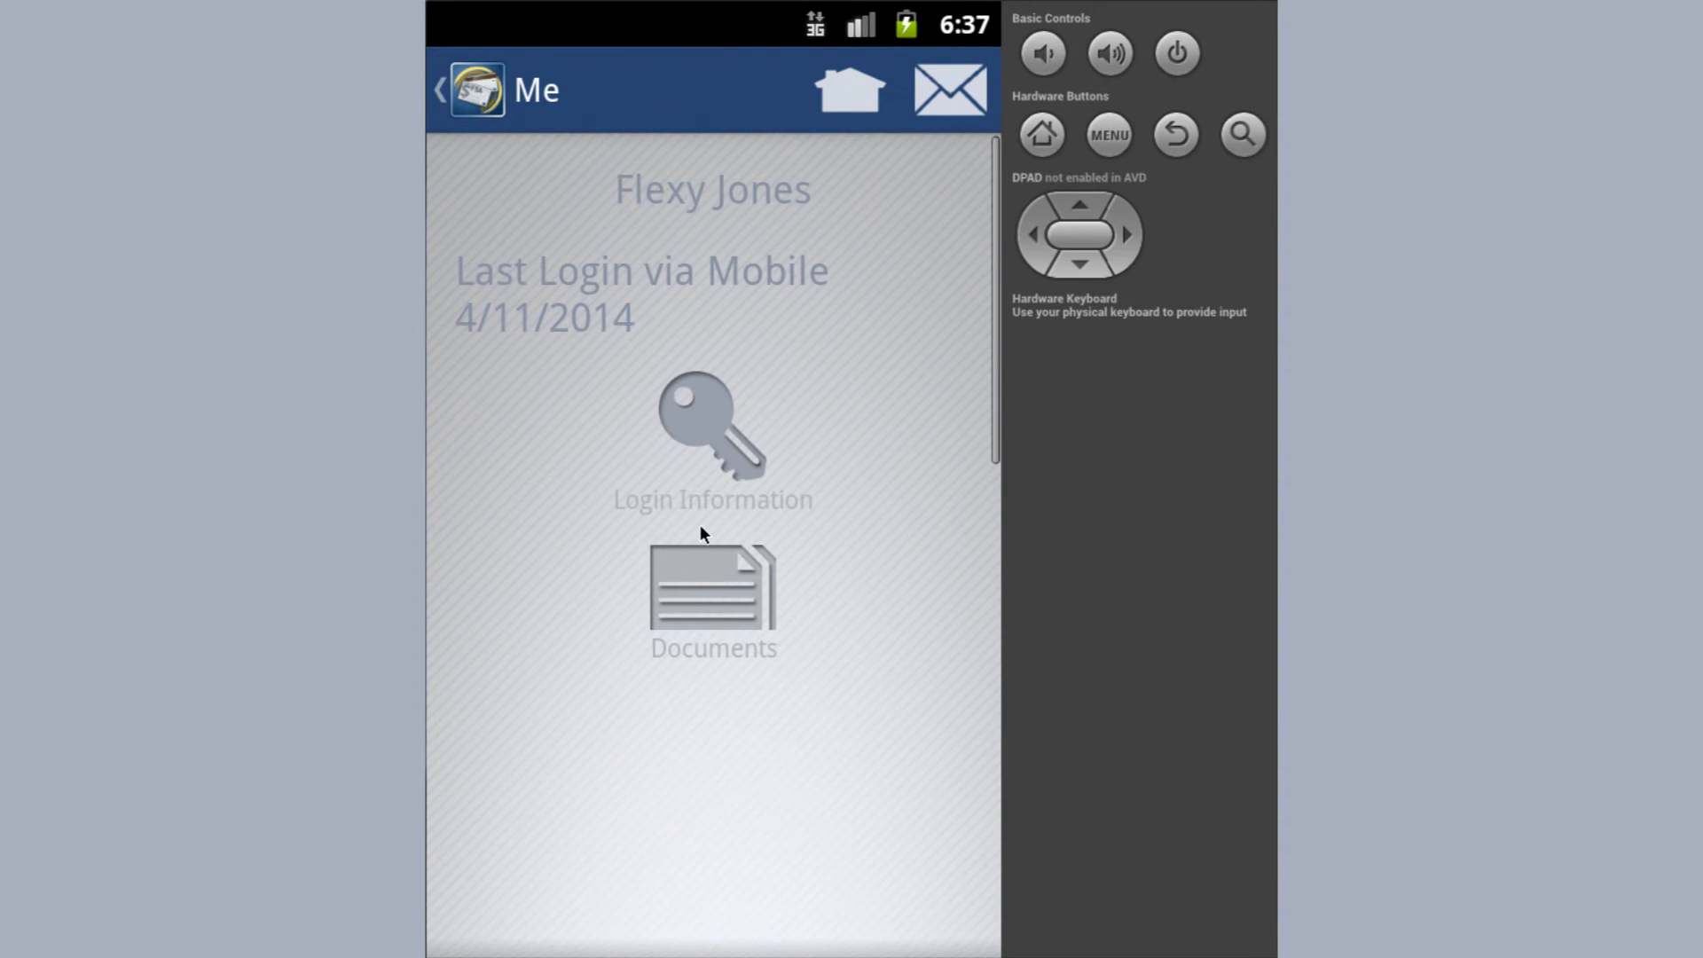
{"action": "left_click", "coordinate": [713, 434]}
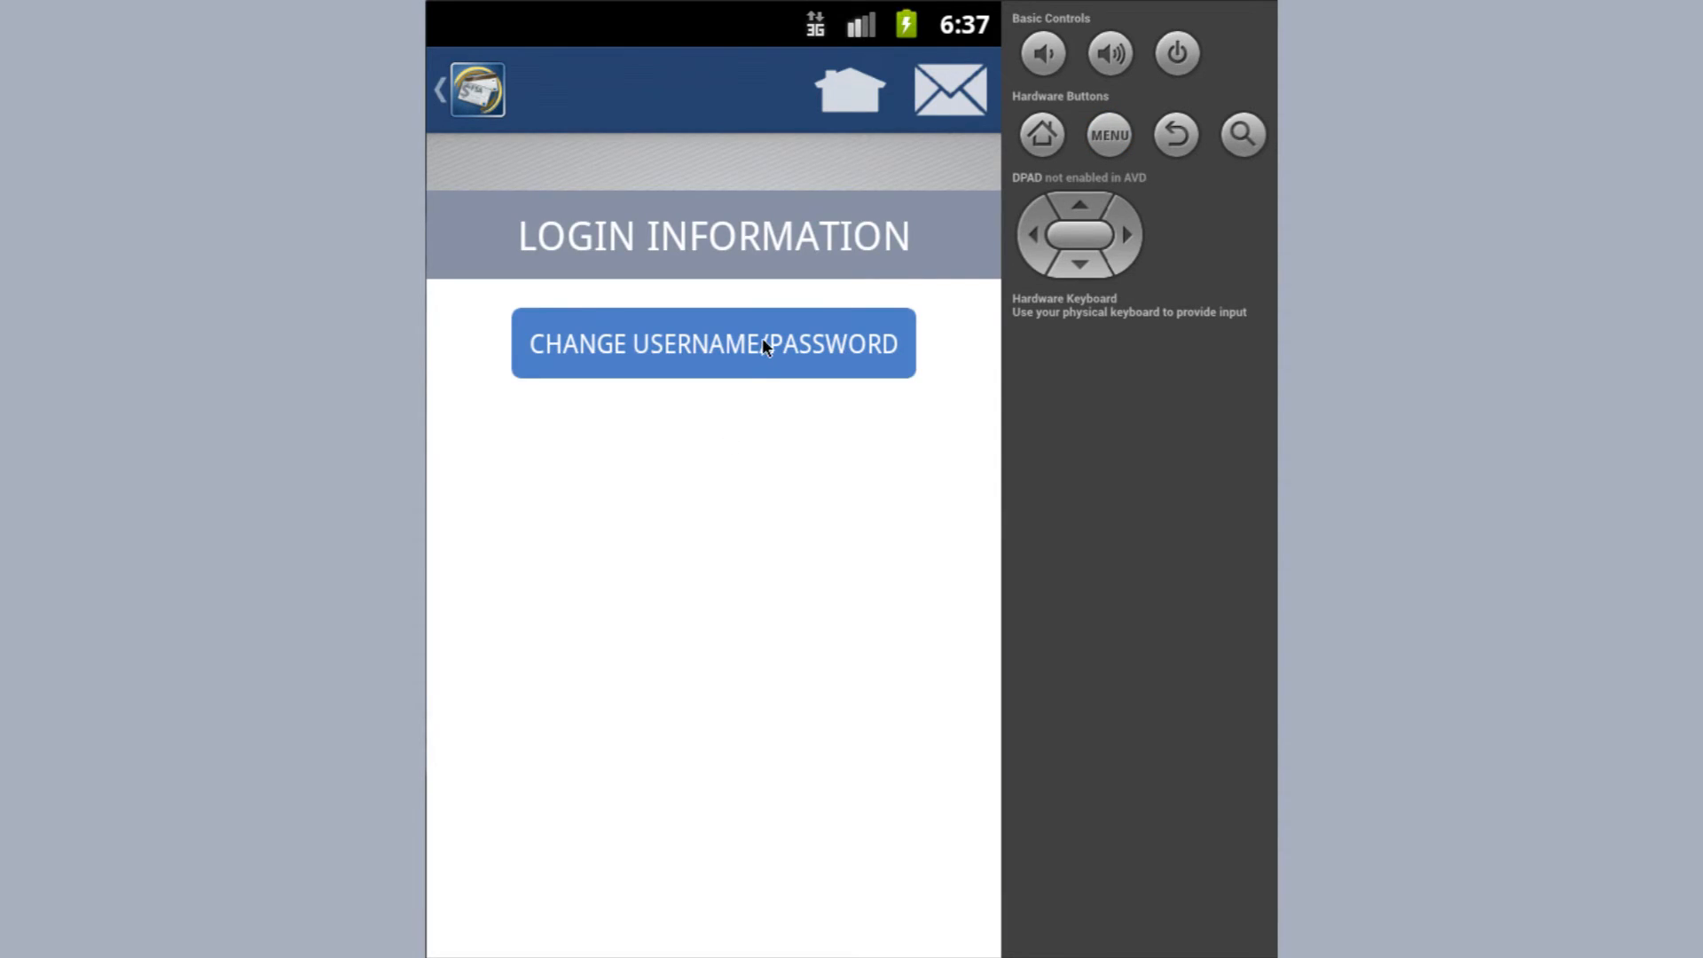
{"action": "left_click", "coordinate": [713, 342]}
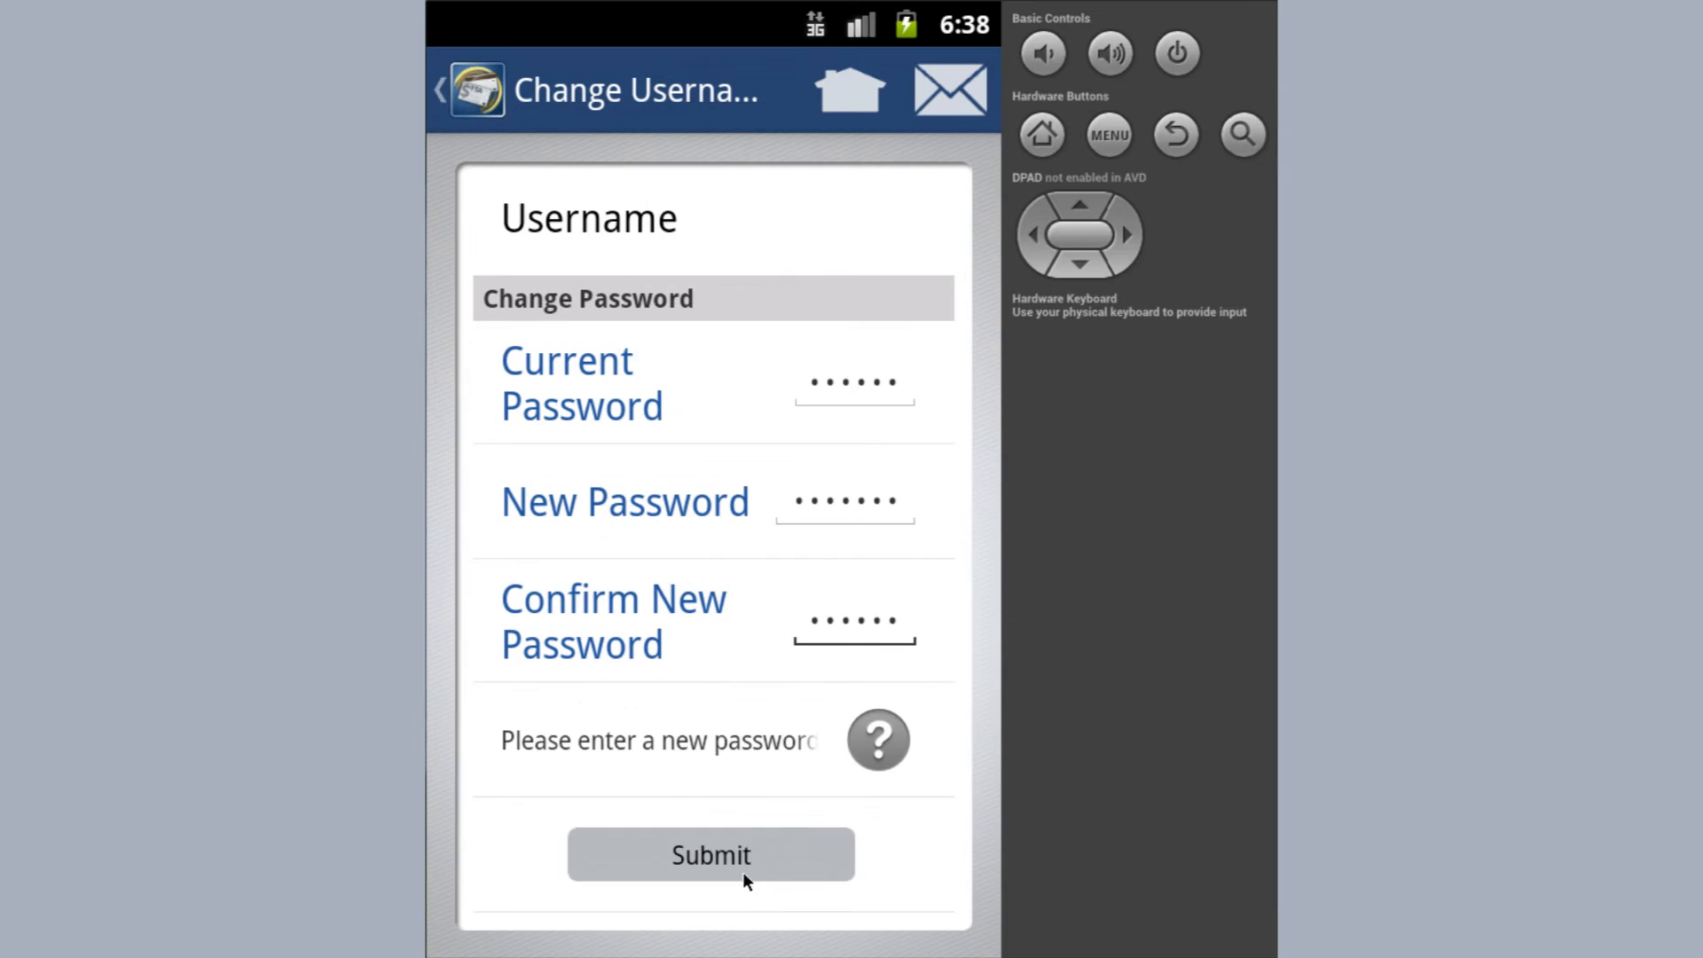
{"action": "left_click", "coordinate": [711, 855]}
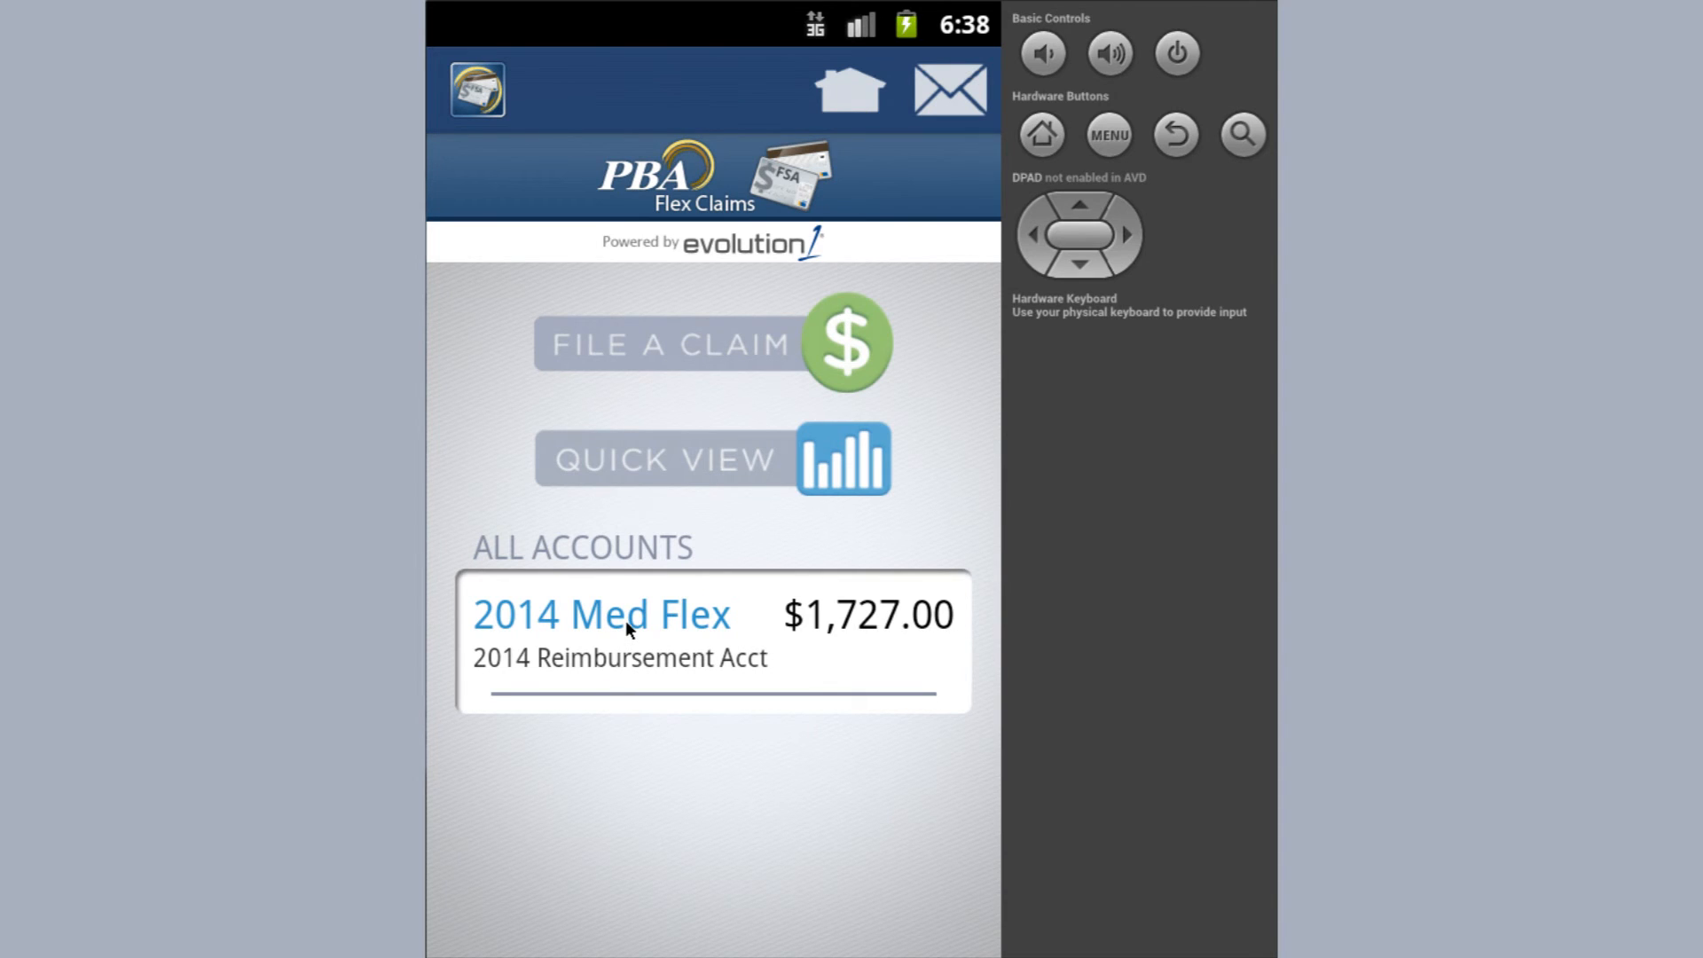
{"action": "left_click", "coordinate": [601, 614]}
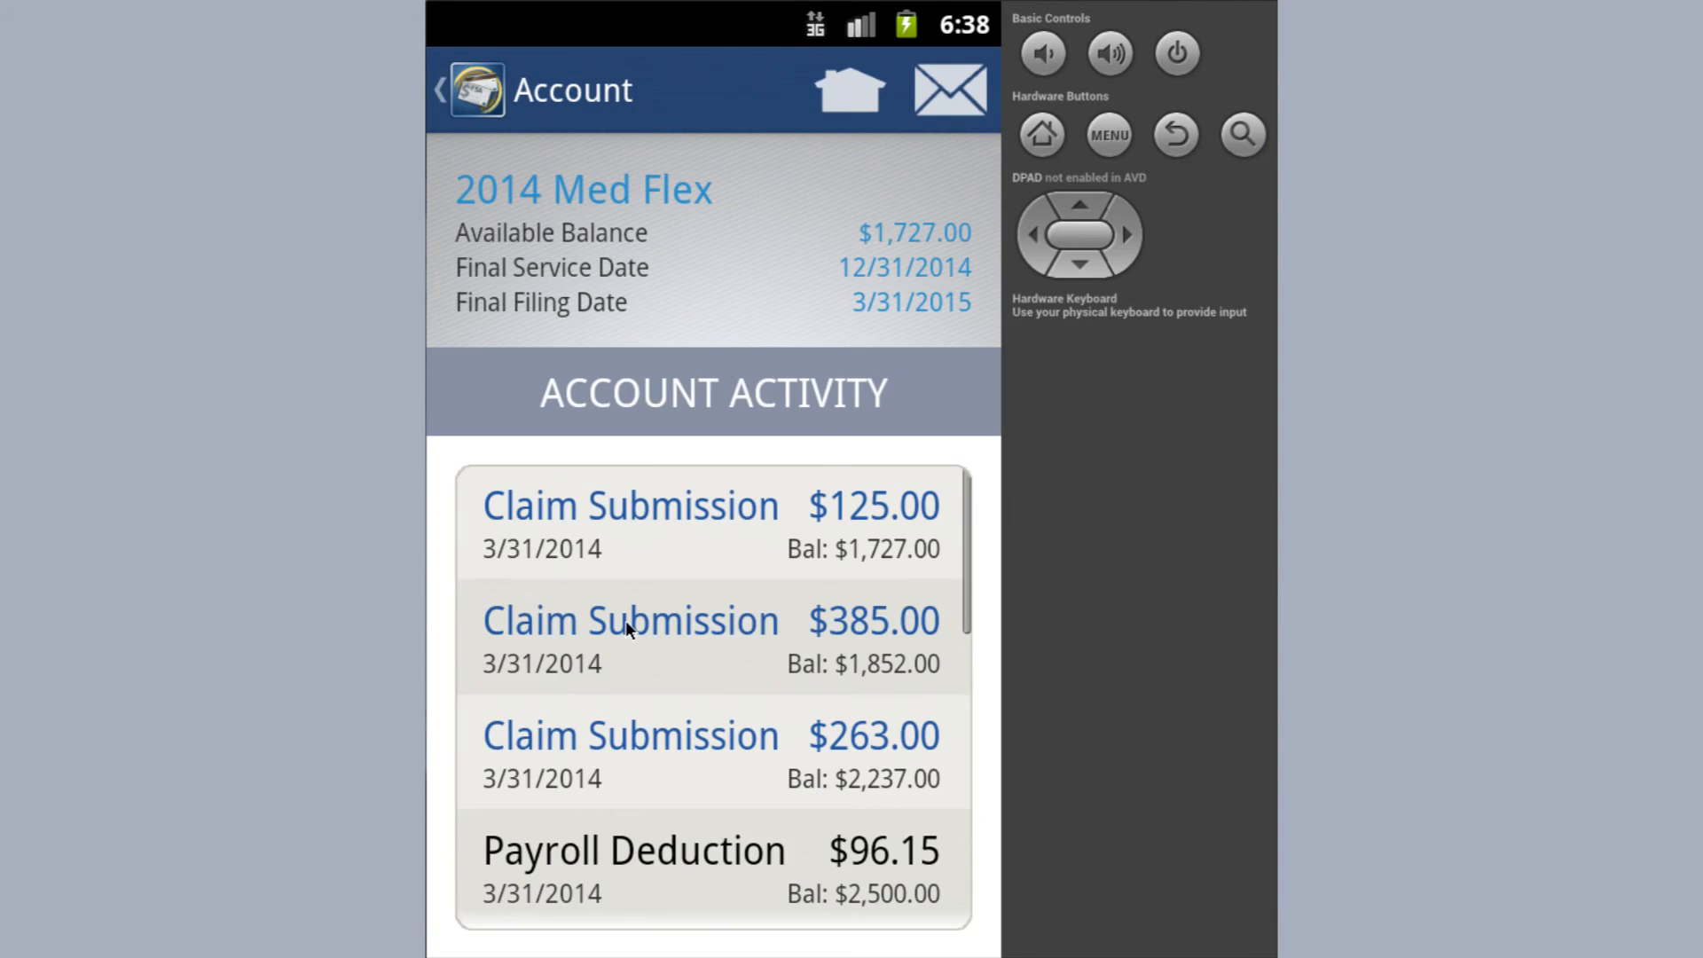
{"action": "scroll", "scroll_direction": "down", "scroll_amount": 3}
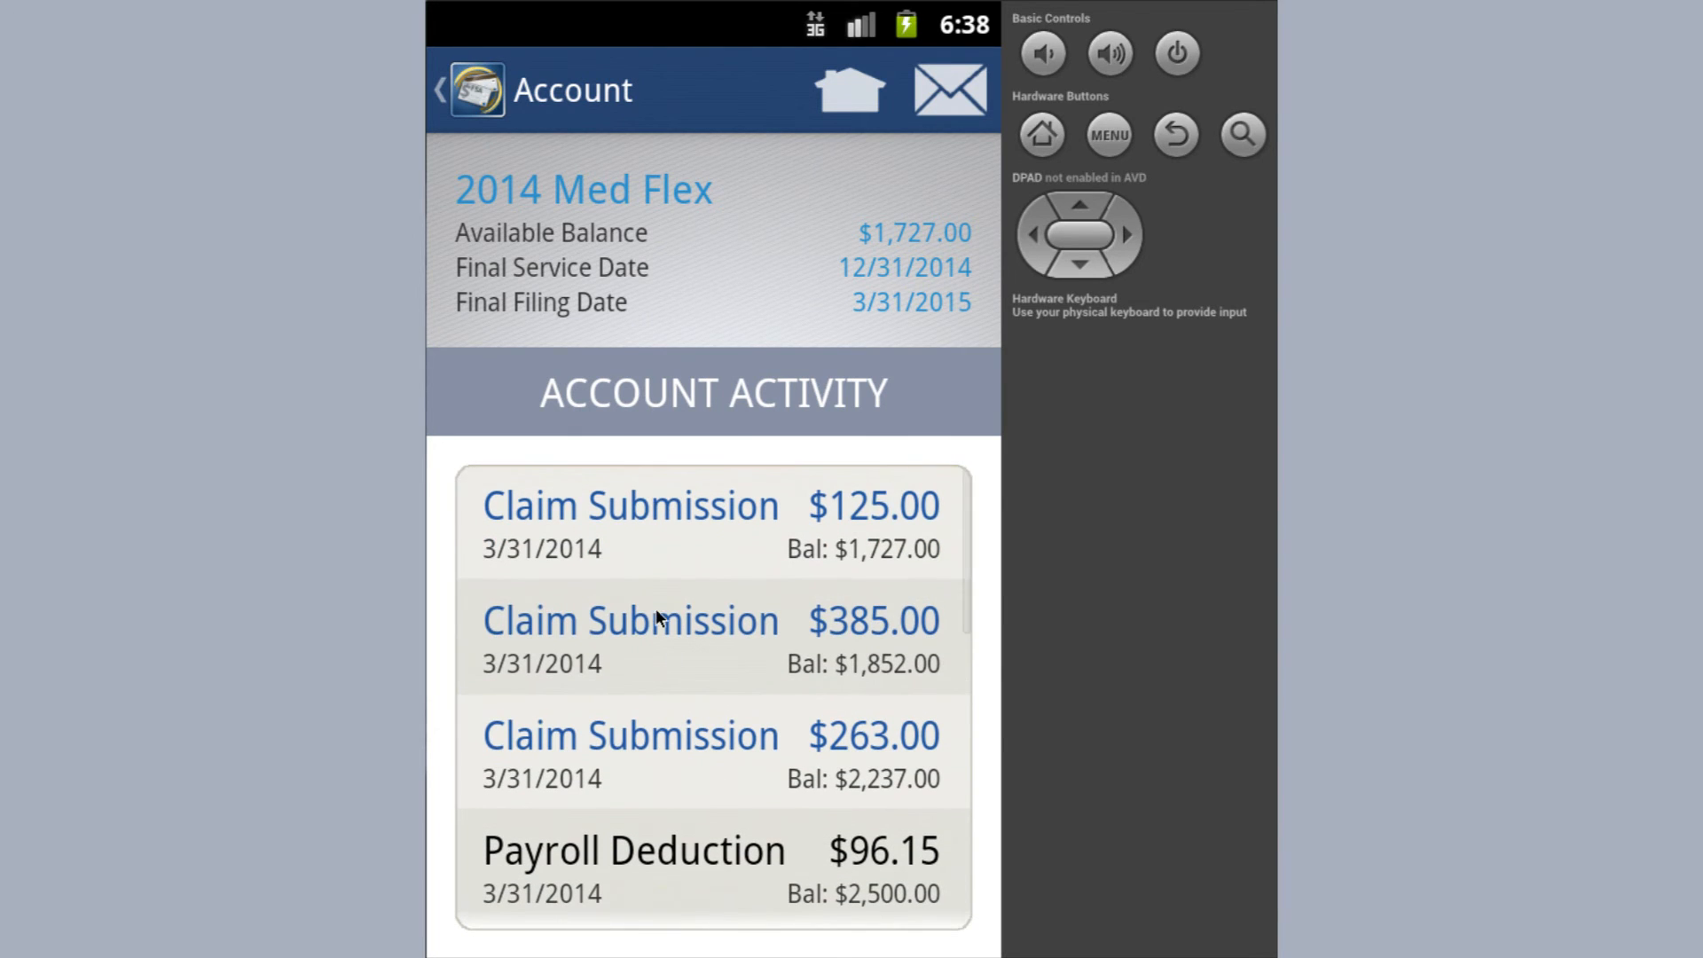
{"action": "left_click", "coordinate": [629, 621]}
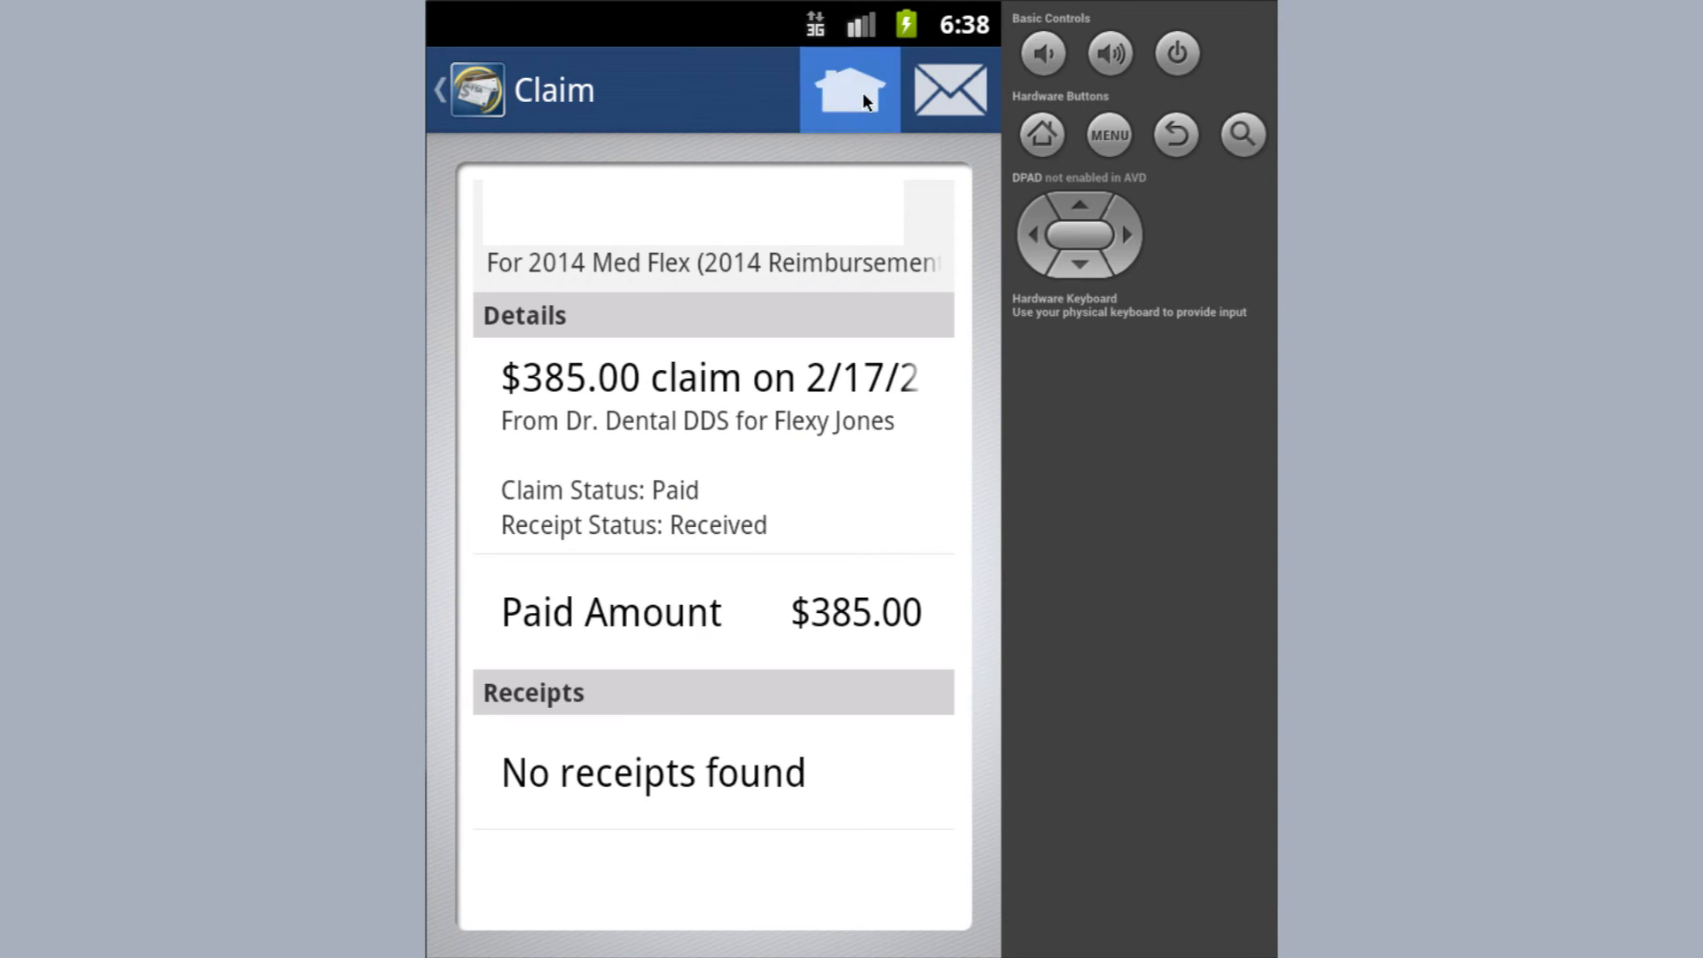
{"action": "left_click", "coordinate": [850, 89]}
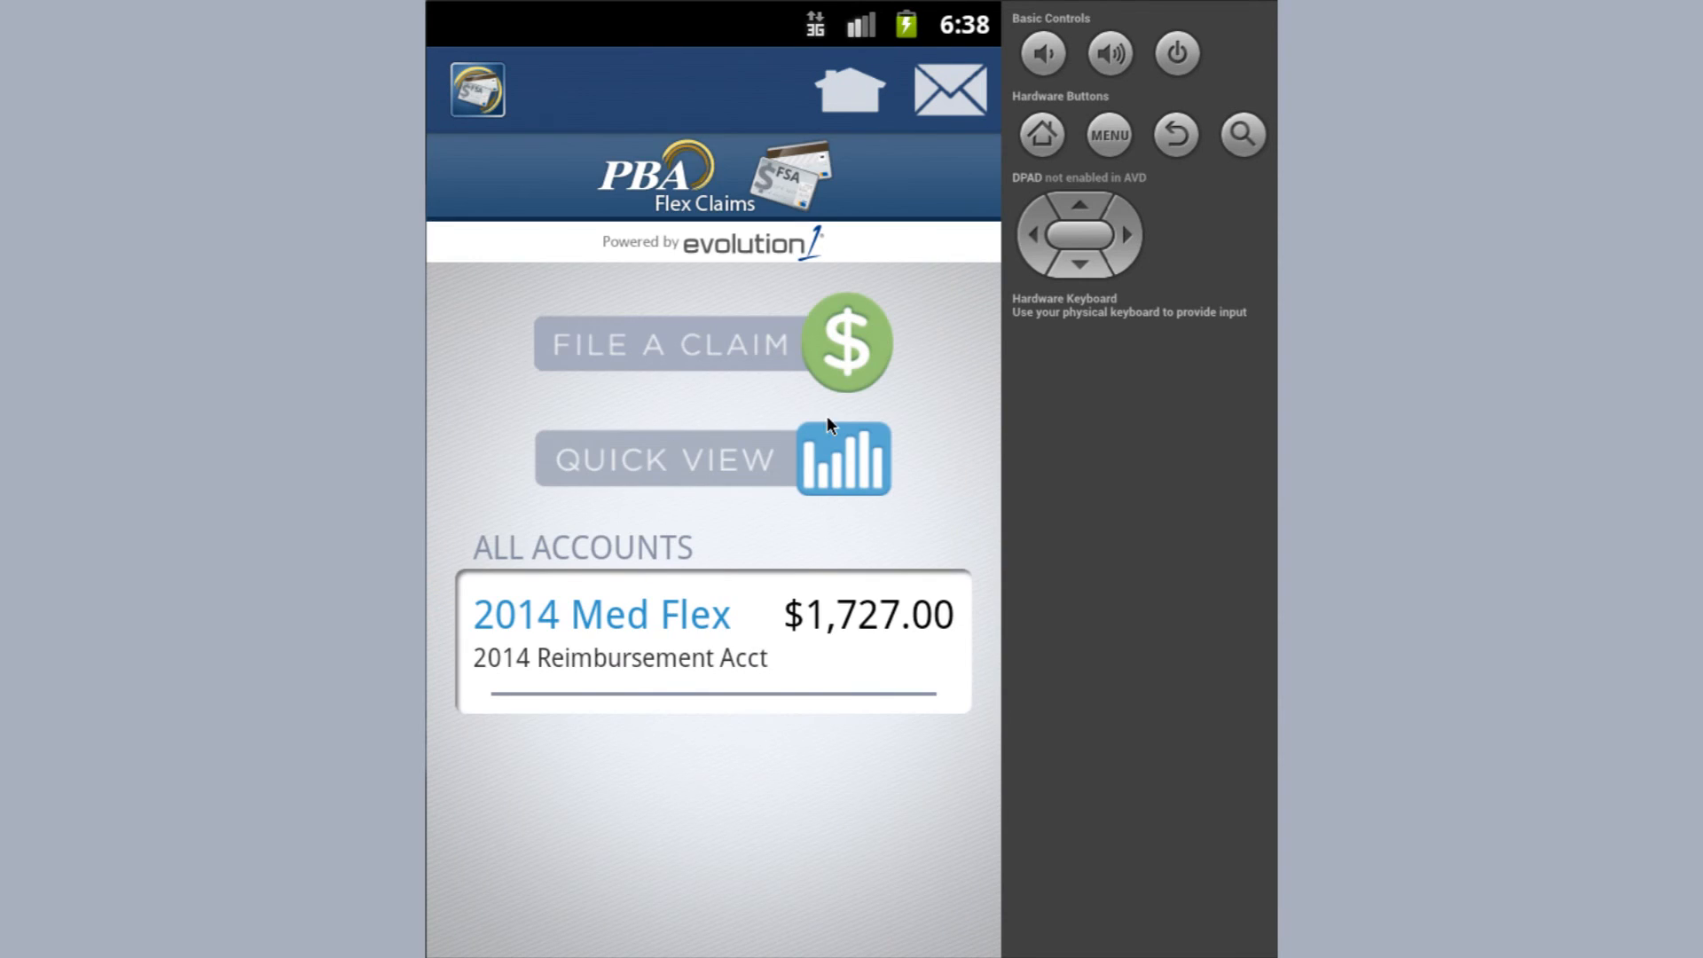
{"action": "left_click", "coordinate": [712, 344]}
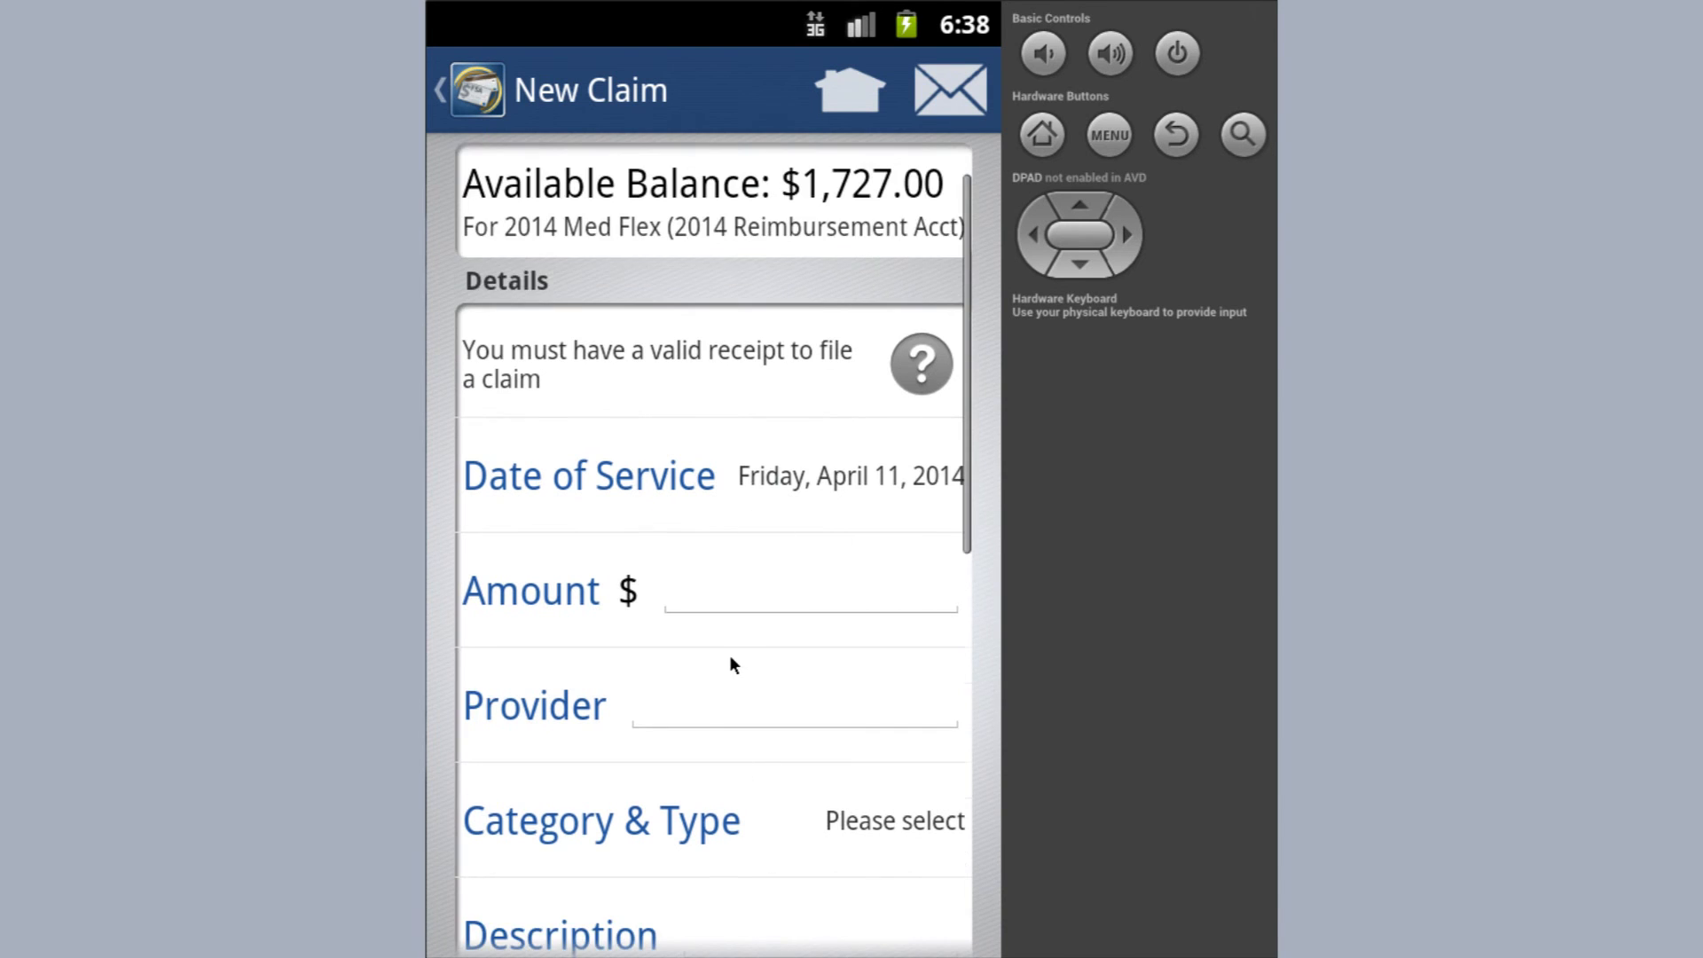
{"action": "scroll", "scroll_direction": "down", "scroll_amount": 3}
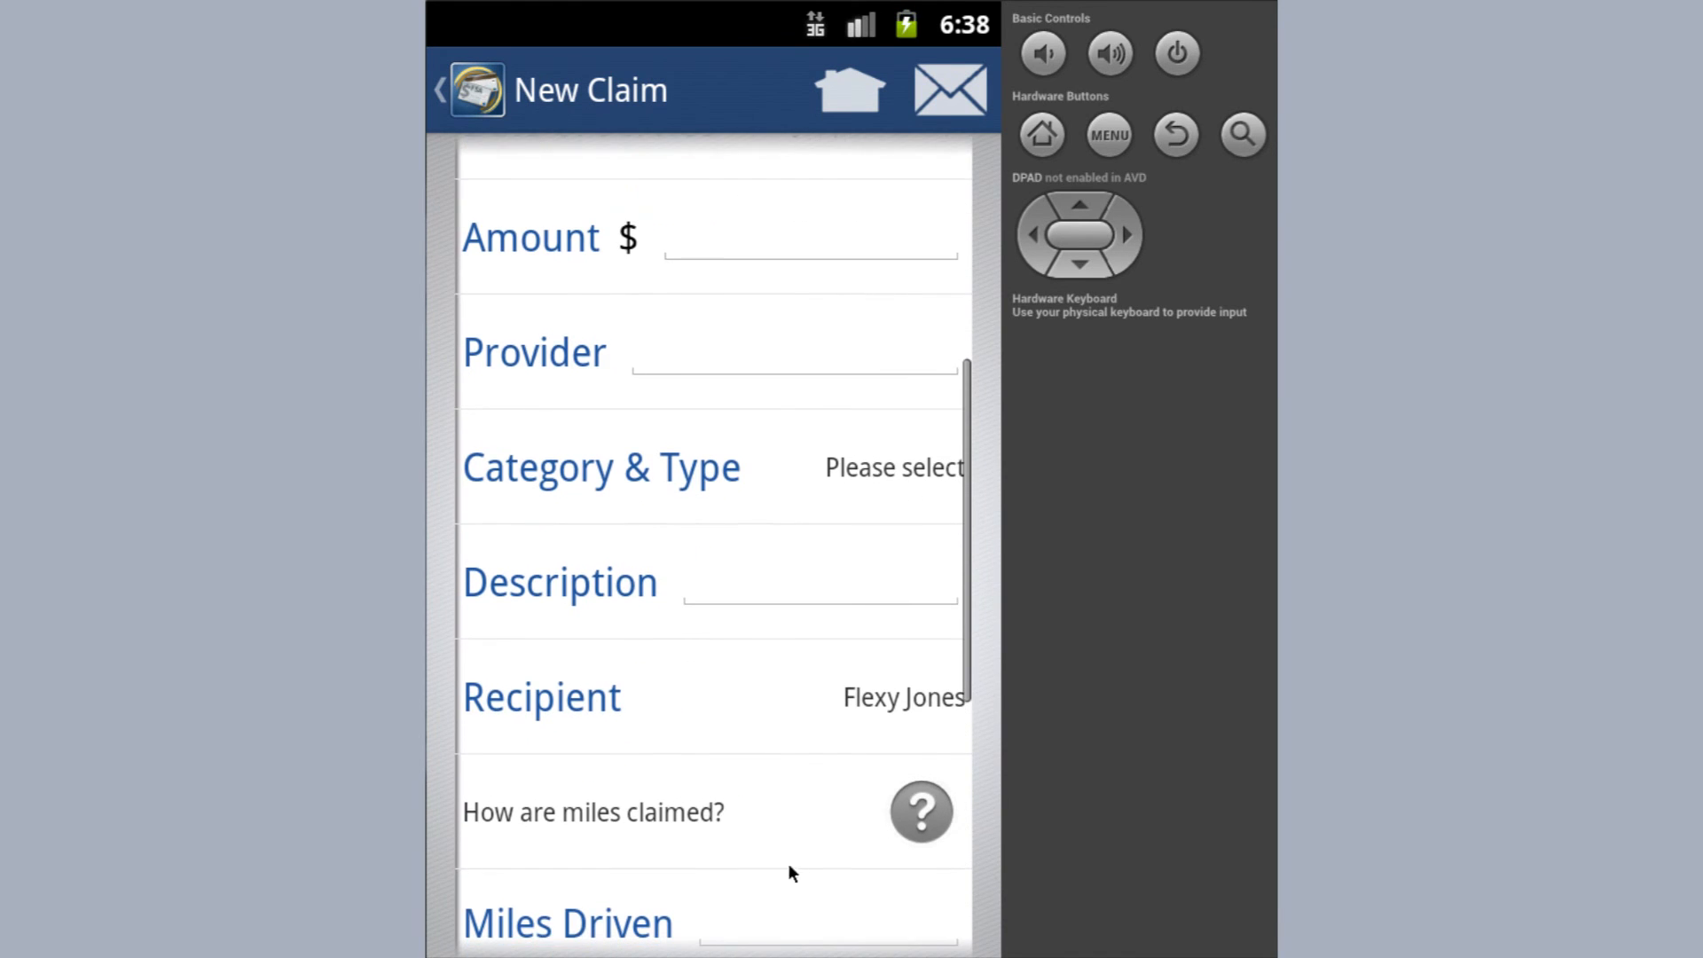
{"action": "scroll", "scroll_direction": "down", "scroll_amount": 3}
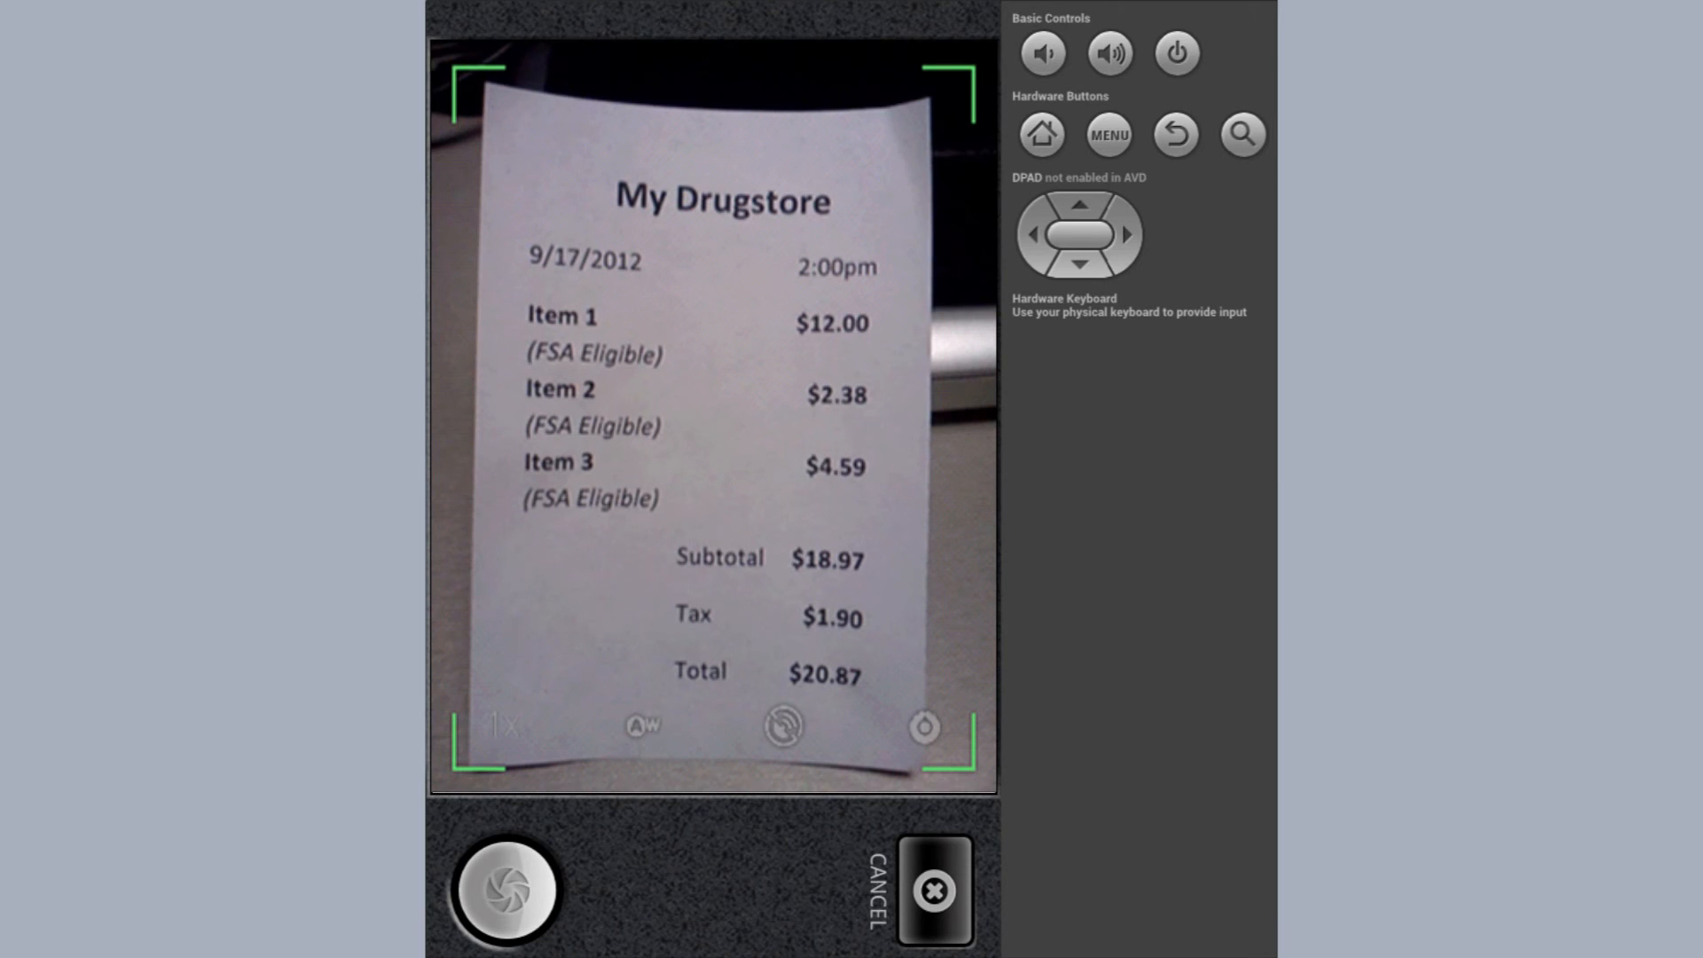
{"action": "left_click", "coordinate": [932, 888]}
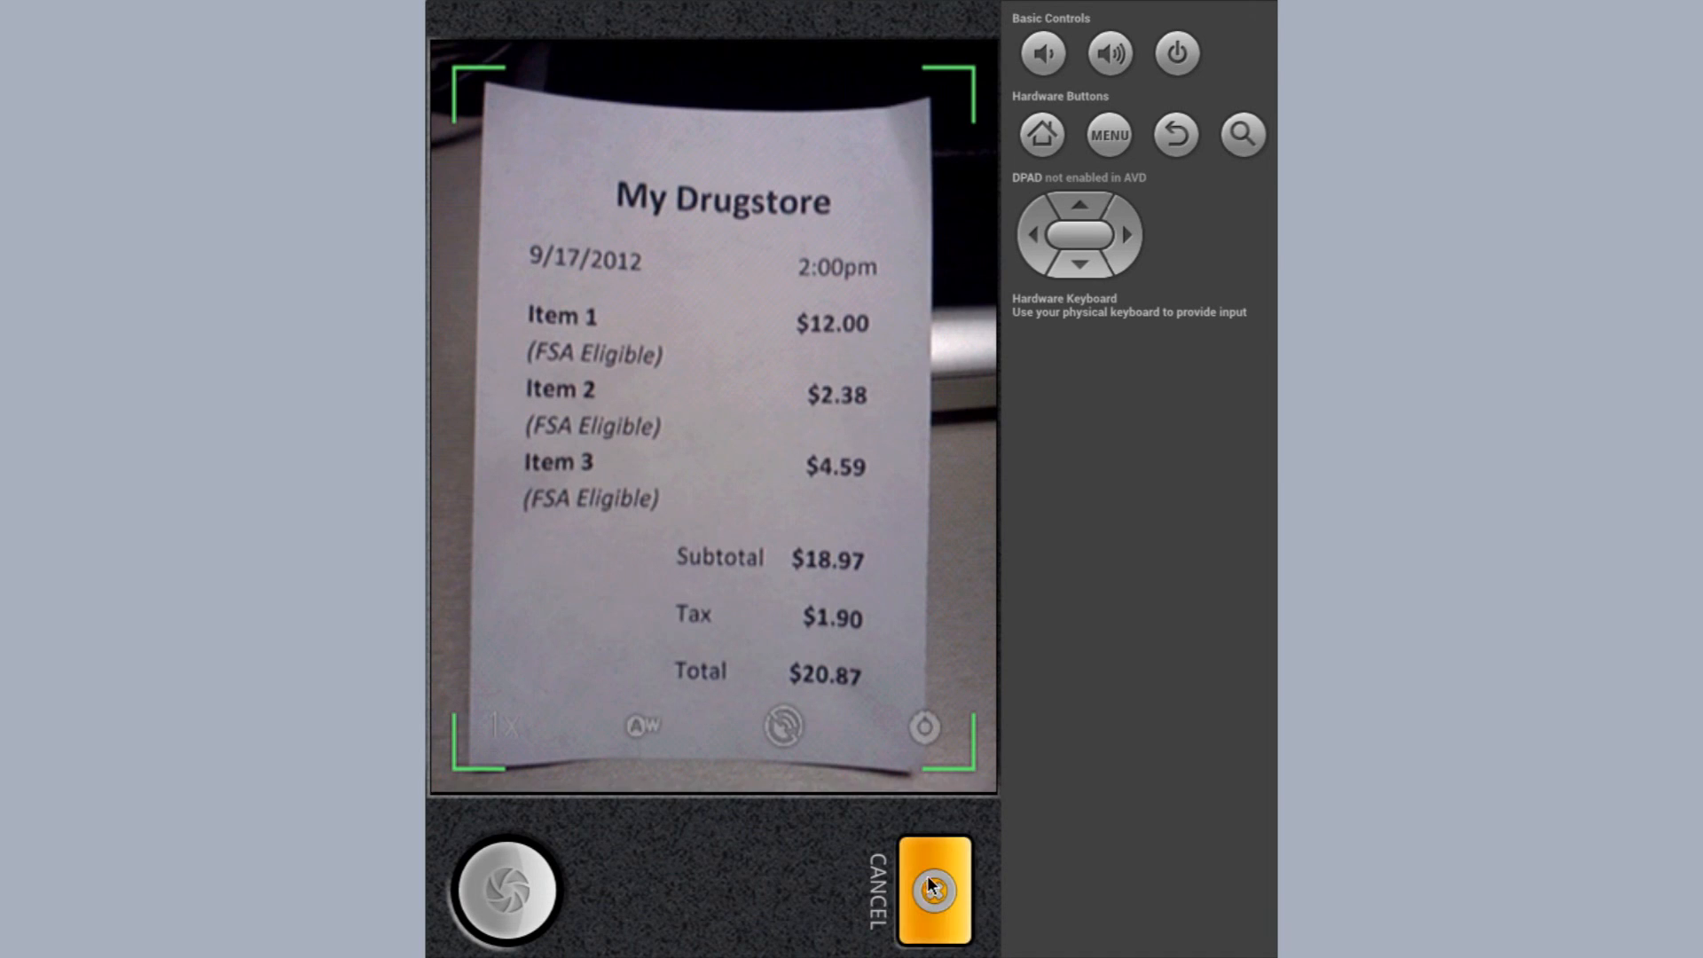
{"action": "left_click", "coordinate": [932, 890]}
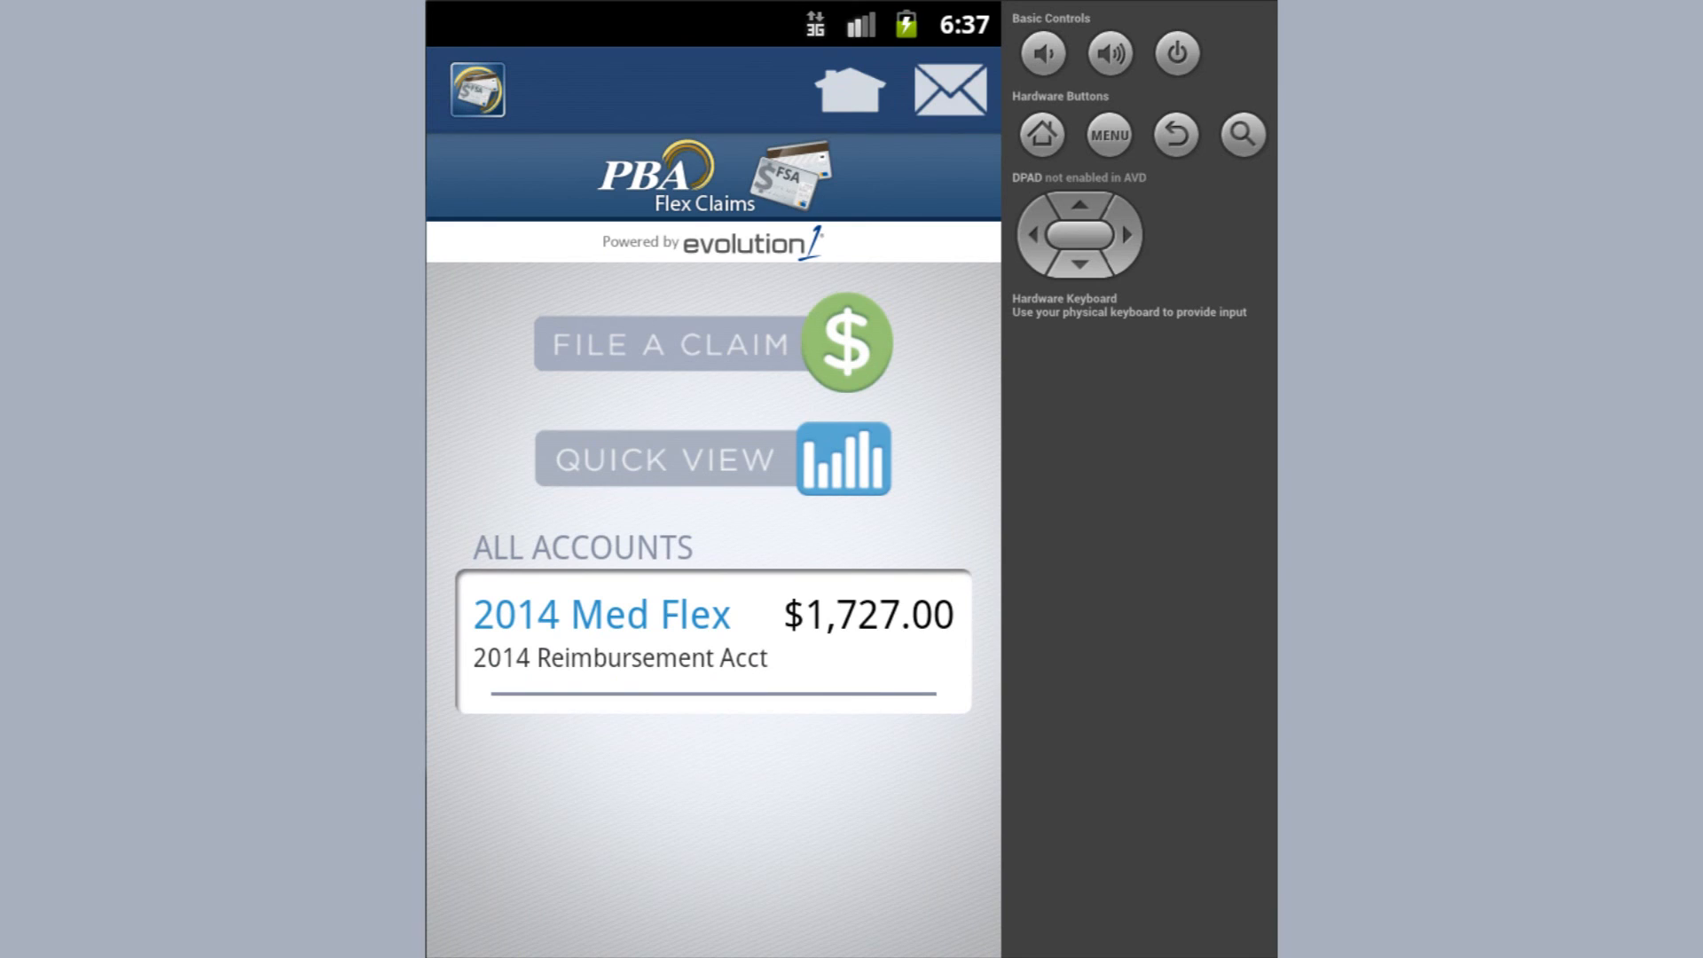